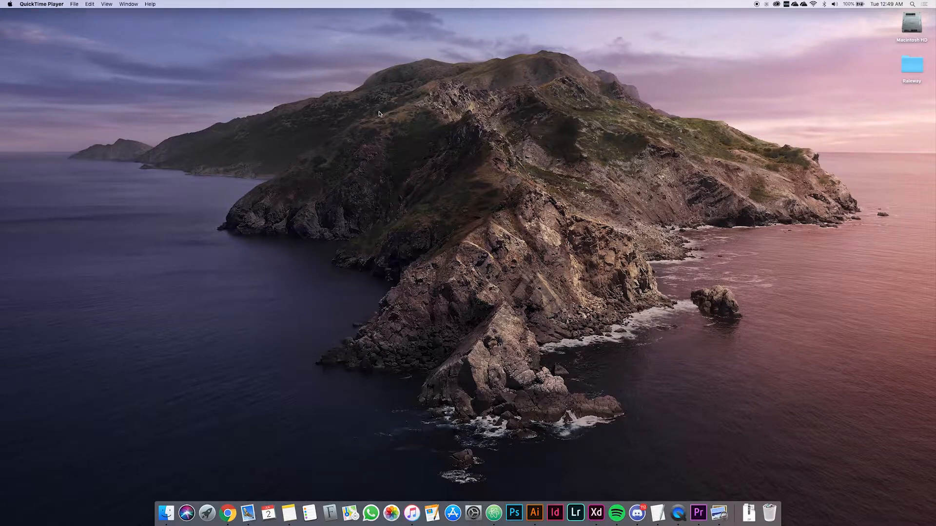
Launch Font Book from Spotlight by searching "fonts".
type("fonts")
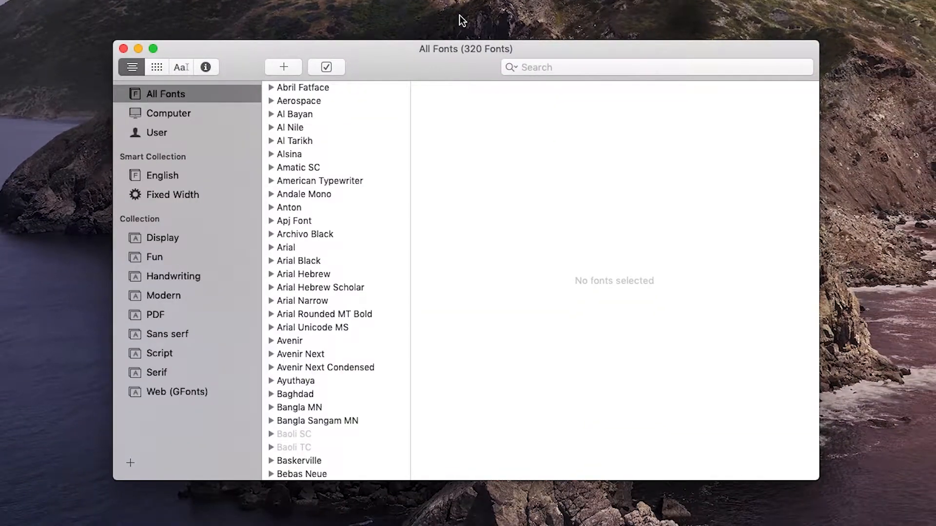
mouse_move(434, 33)
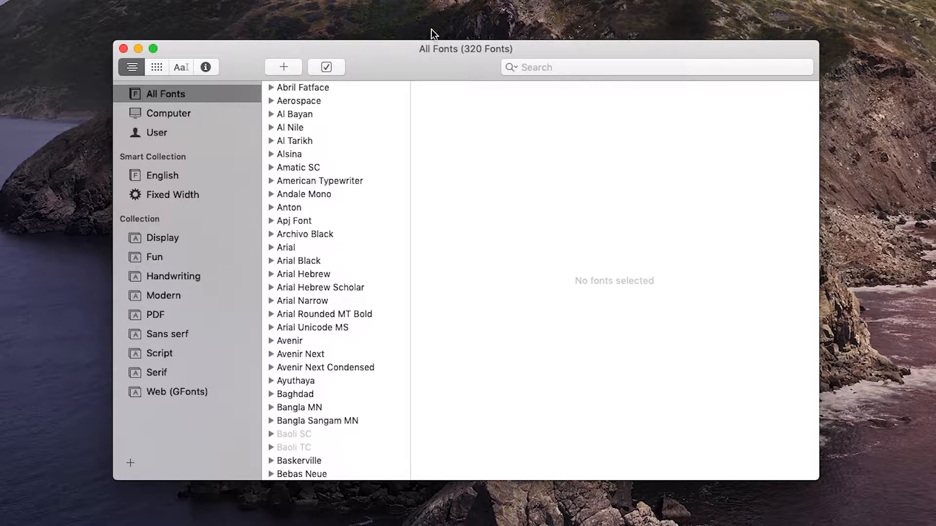
mouse_move(412, 48)
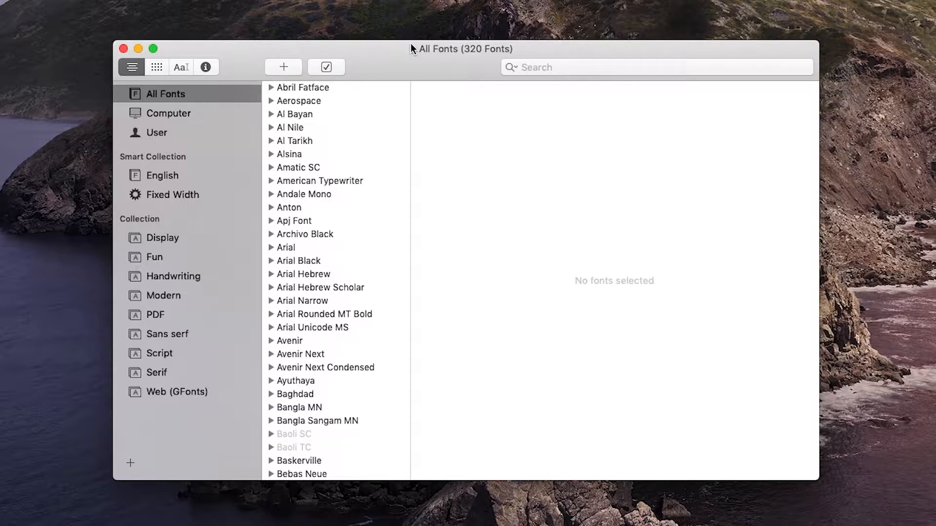
mouse_move(320, 99)
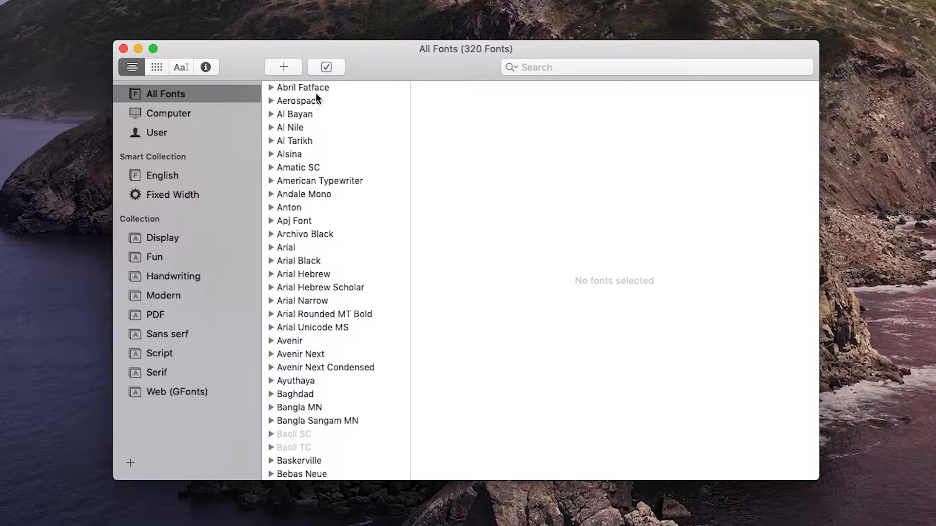
mouse_move(291, 249)
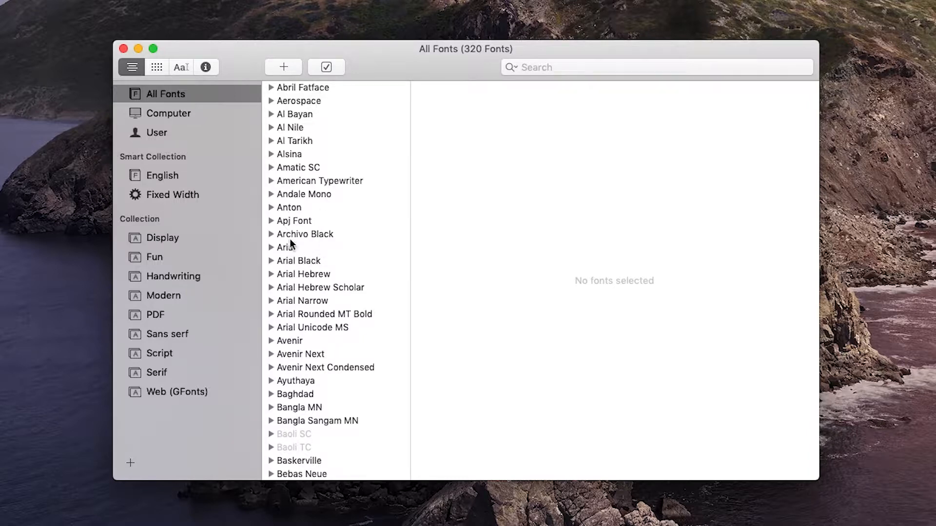
Preview Arial, compare Avenir and Arial Narrow, then return to Arial's Regular and Italic samples.
left_click(285, 248)
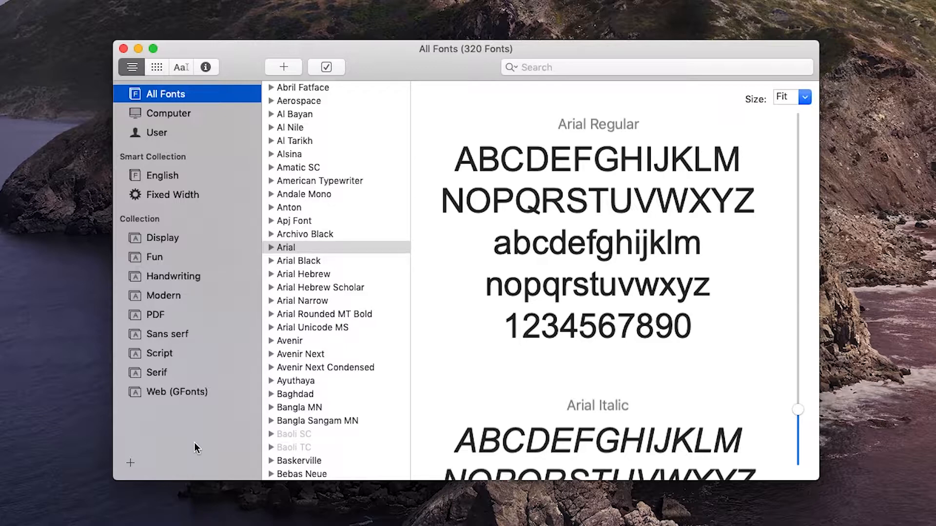
mouse_move(343, 152)
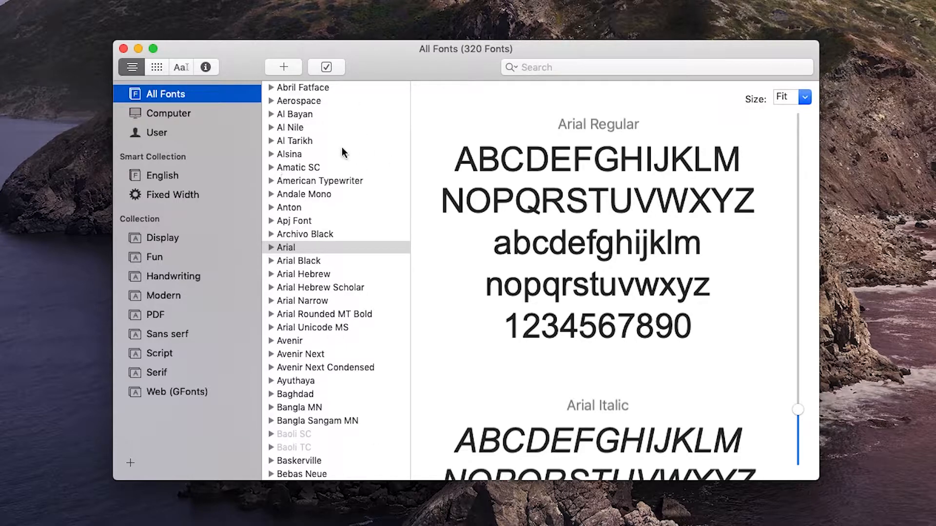
mouse_move(362, 342)
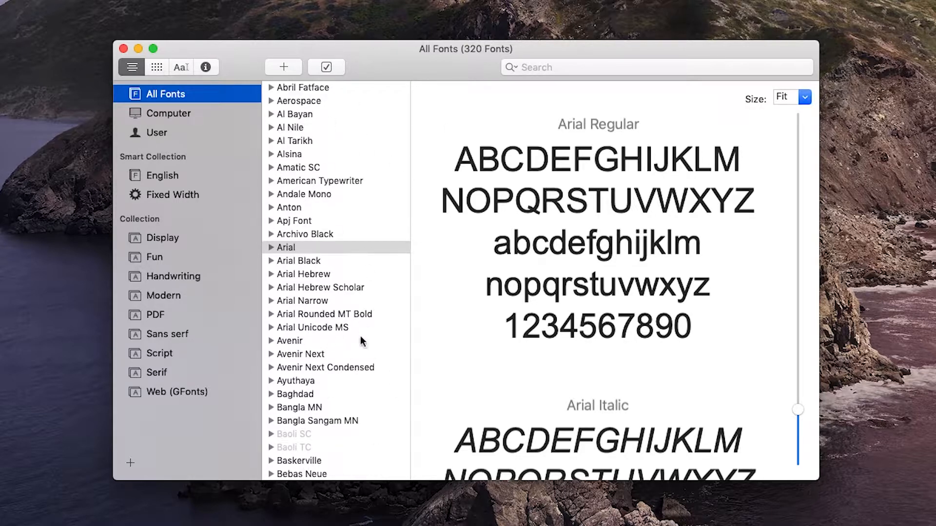
scroll("down", 3)
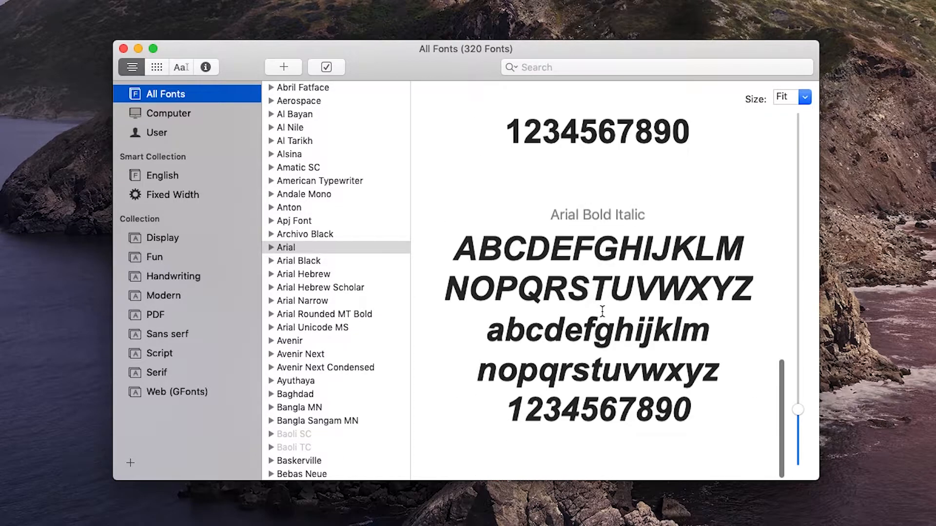
left_click(301, 247)
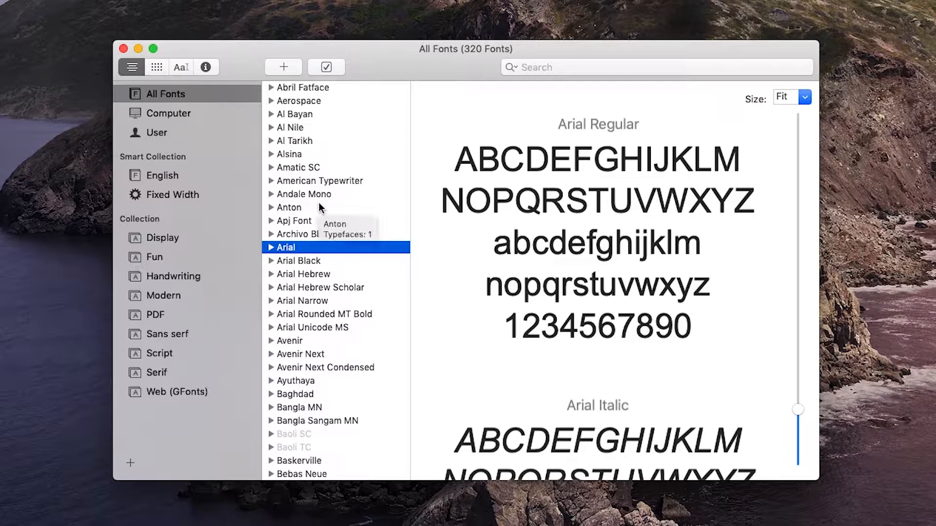
left_click(290, 341)
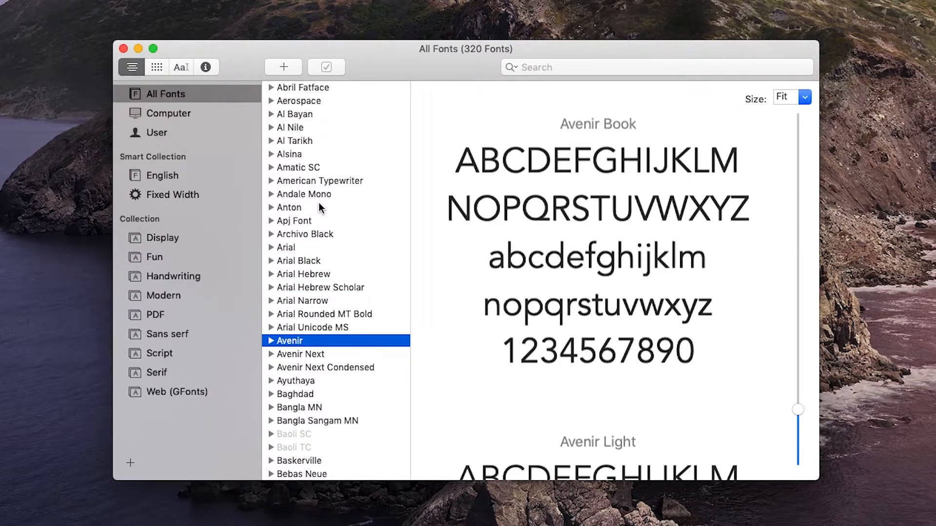
left_click(301, 301)
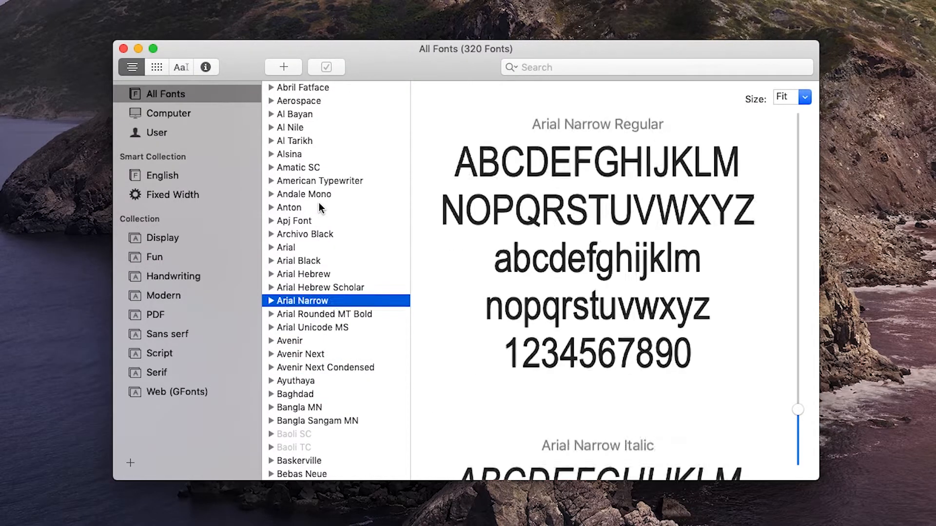
left_click(286, 247)
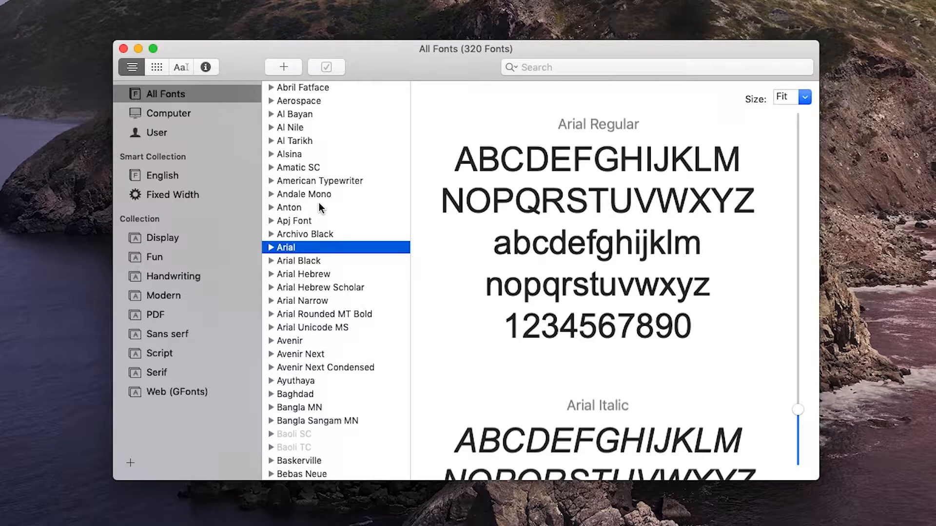
mouse_move(378, 41)
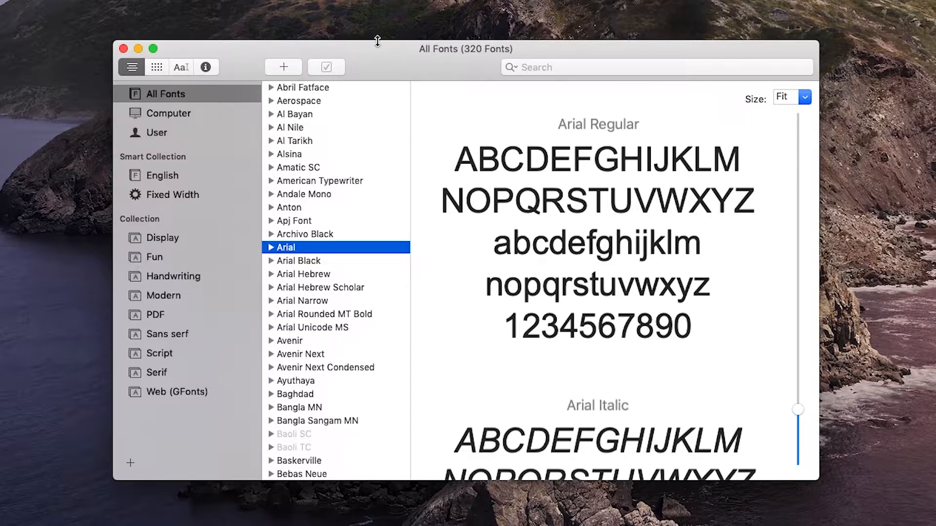
mouse_move(430, 68)
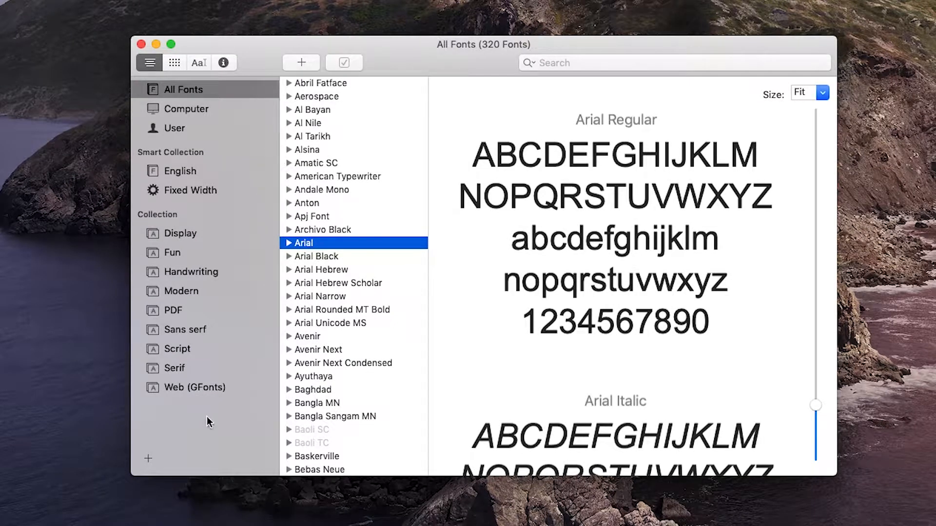
Select the All Fonts library before adding a new collection.
left_click(183, 89)
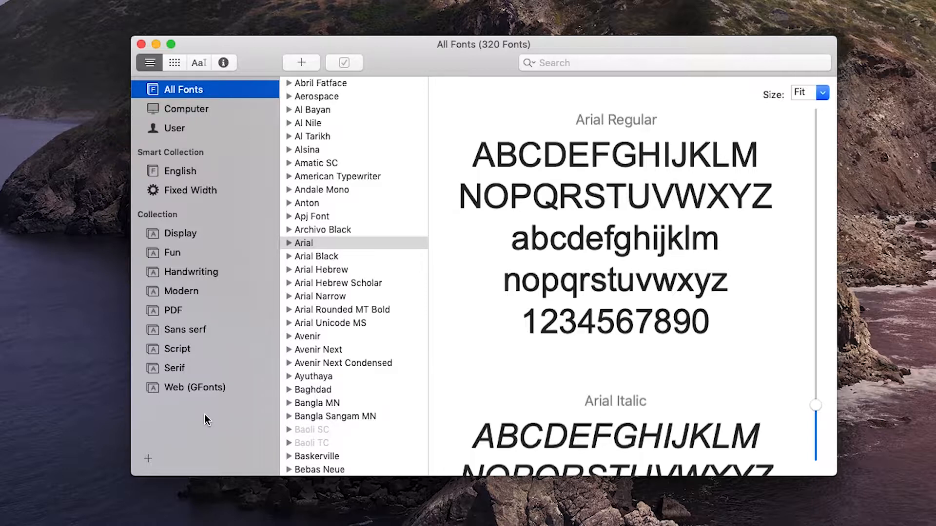
mouse_move(203, 417)
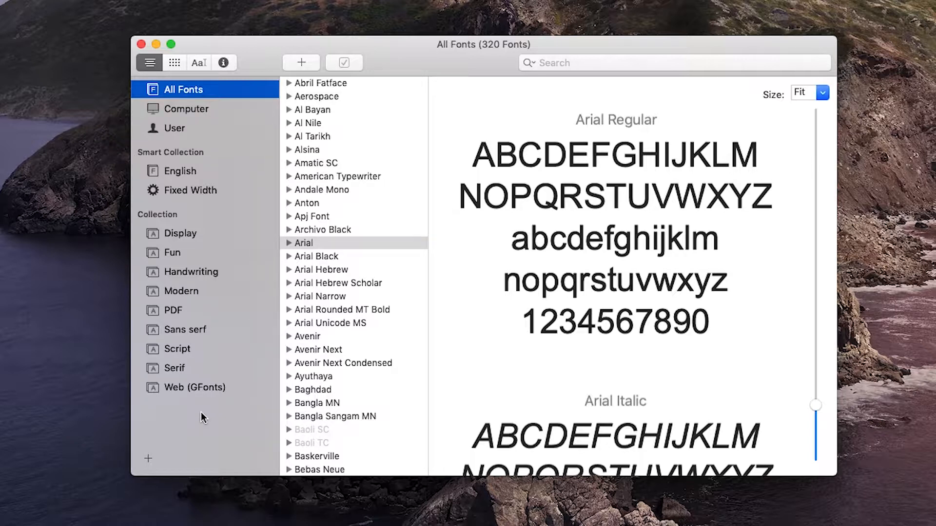
mouse_move(315, 246)
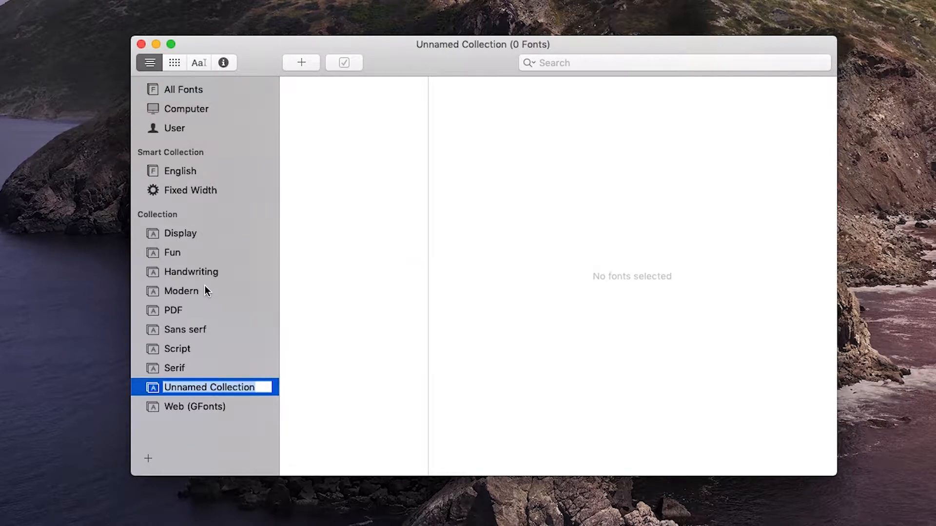
Name the new collection TEST and return to the All Fonts library.
type("TEST")
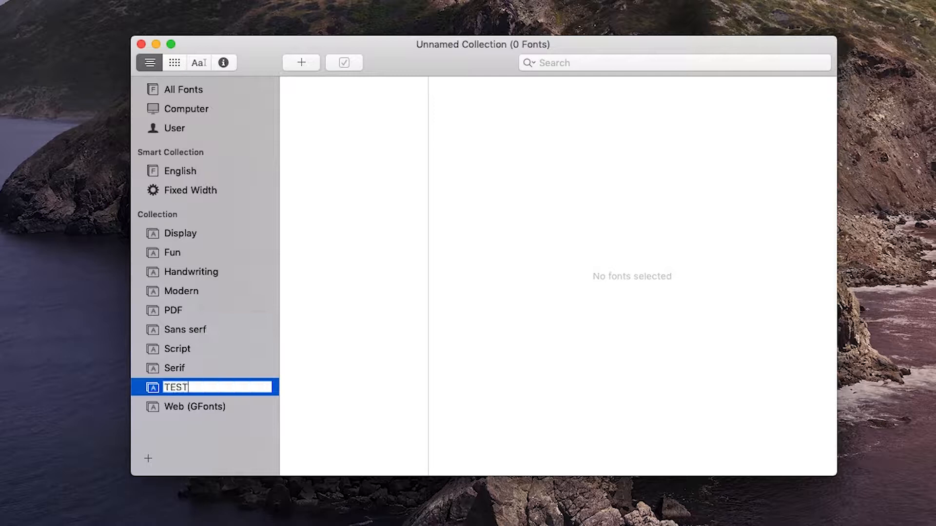
key("Return")
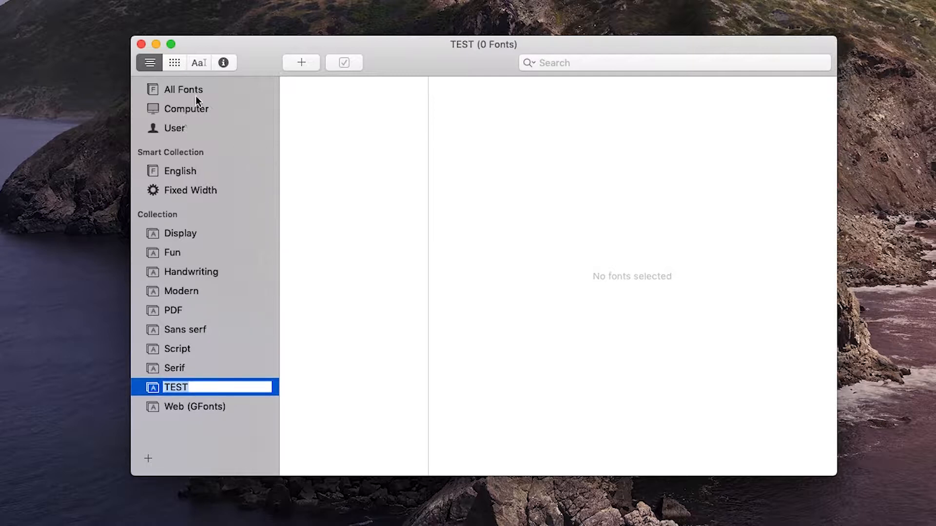
left_click(183, 89)
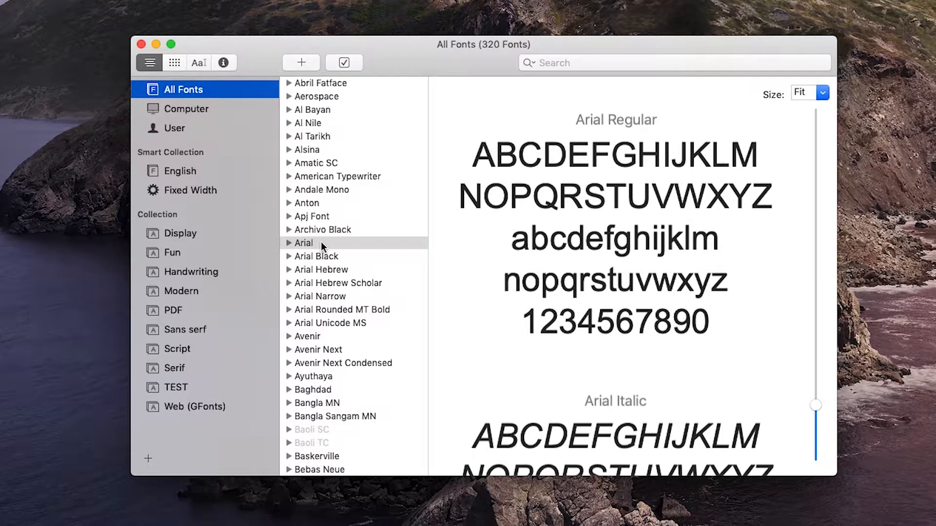
mouse_move(315, 247)
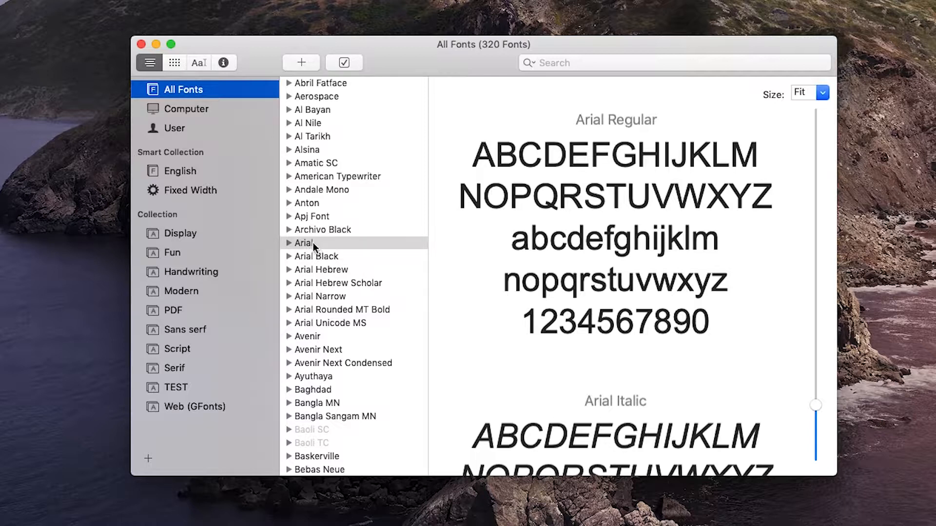
mouse_move(313, 244)
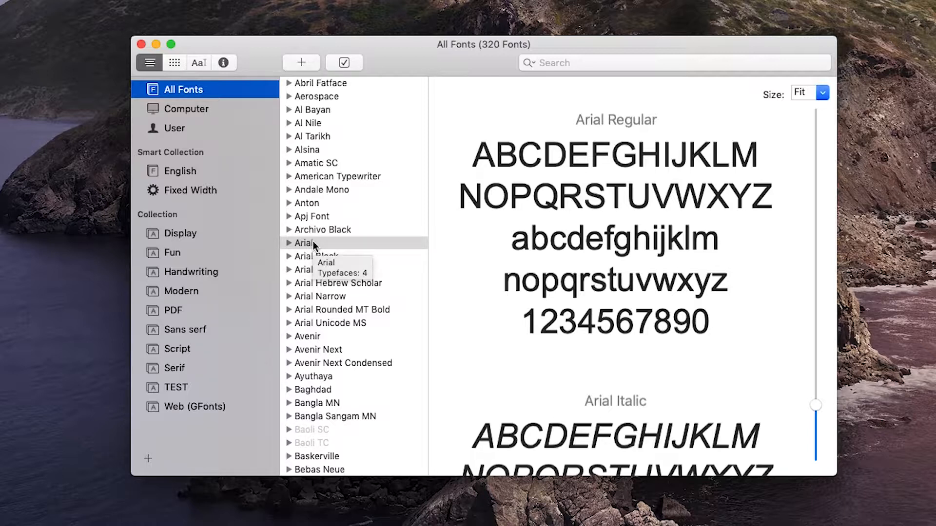
Add Arial and Aerospace to TEST and check both families appear in it.
left_click(176, 388)
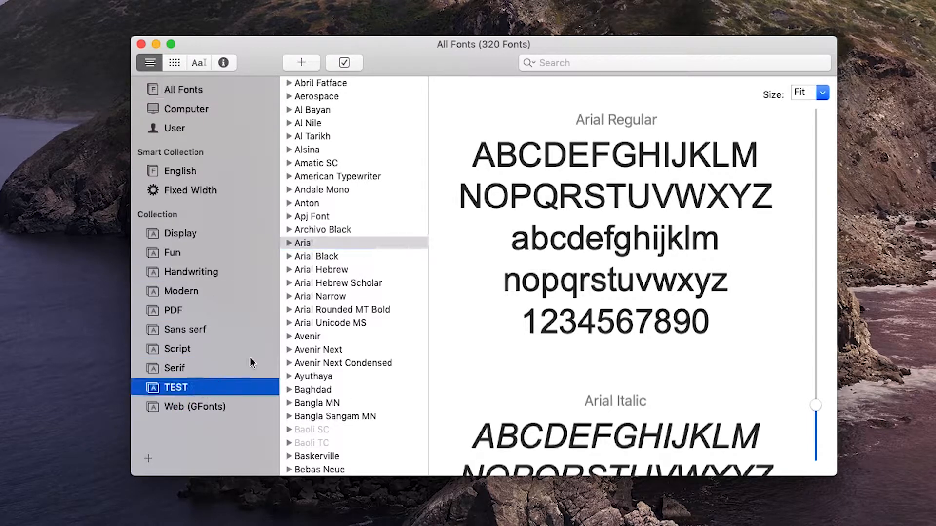
left_click(176, 387)
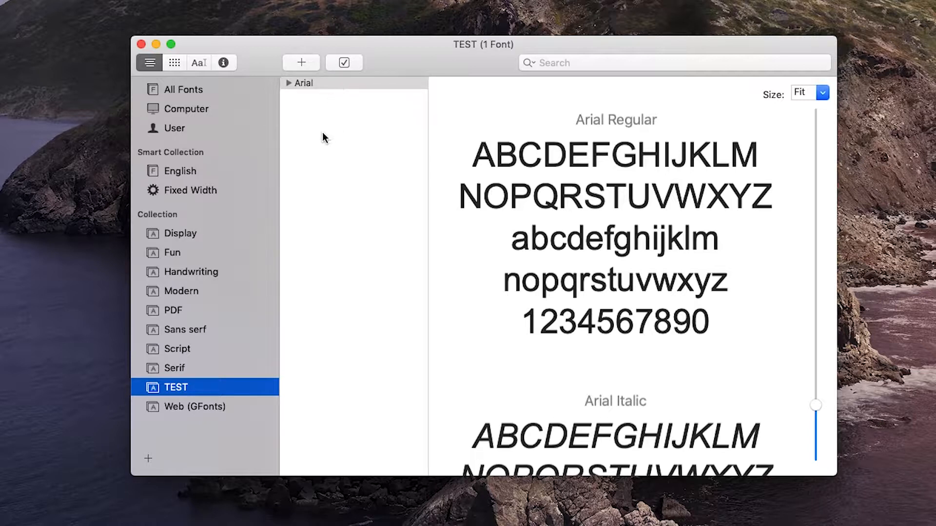
mouse_move(319, 206)
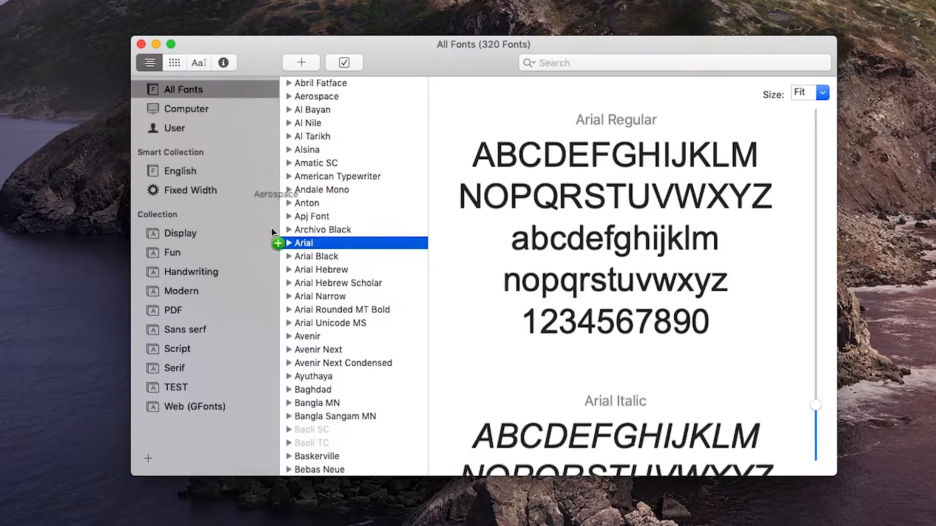
mouse_move(294, 188)
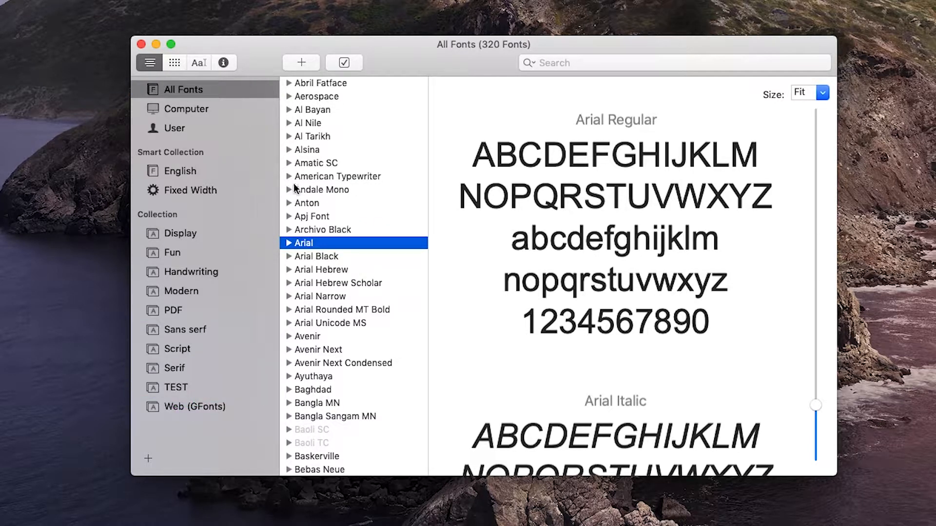
left_click(175, 388)
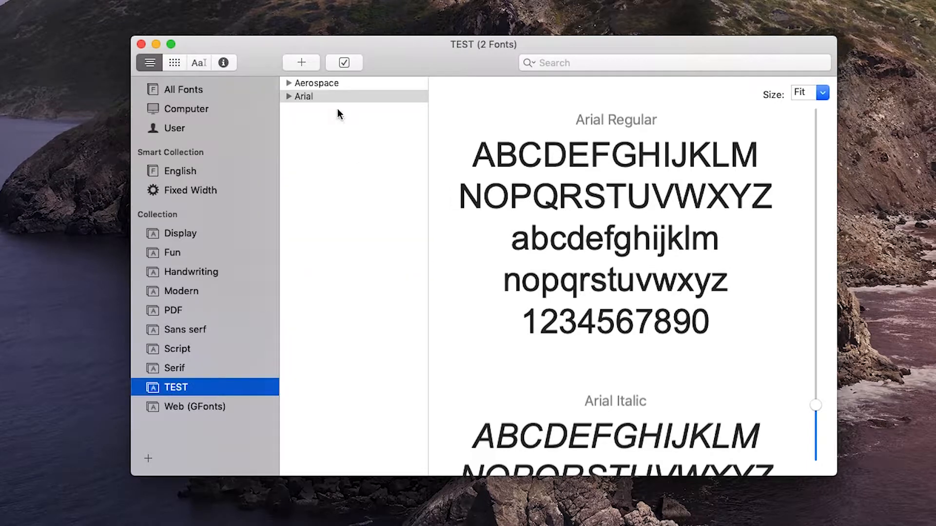
left_click(317, 82)
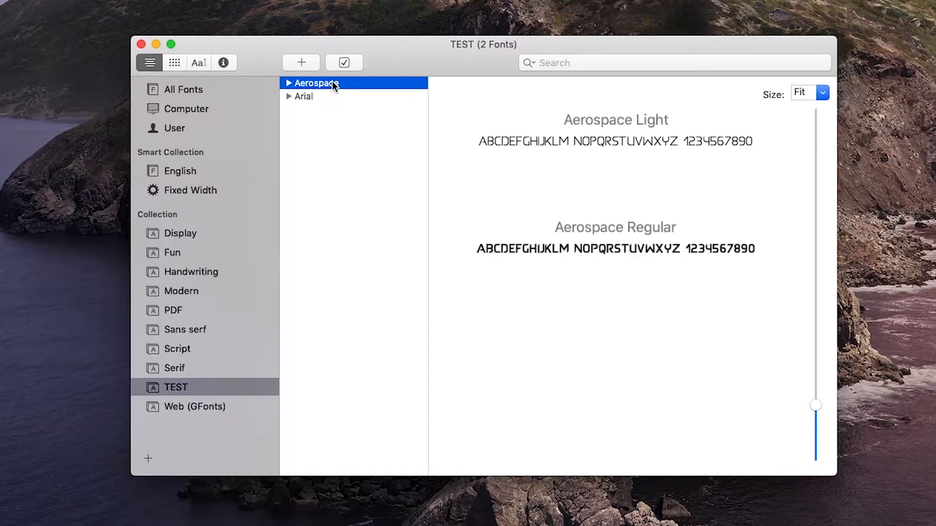
left_click(303, 96)
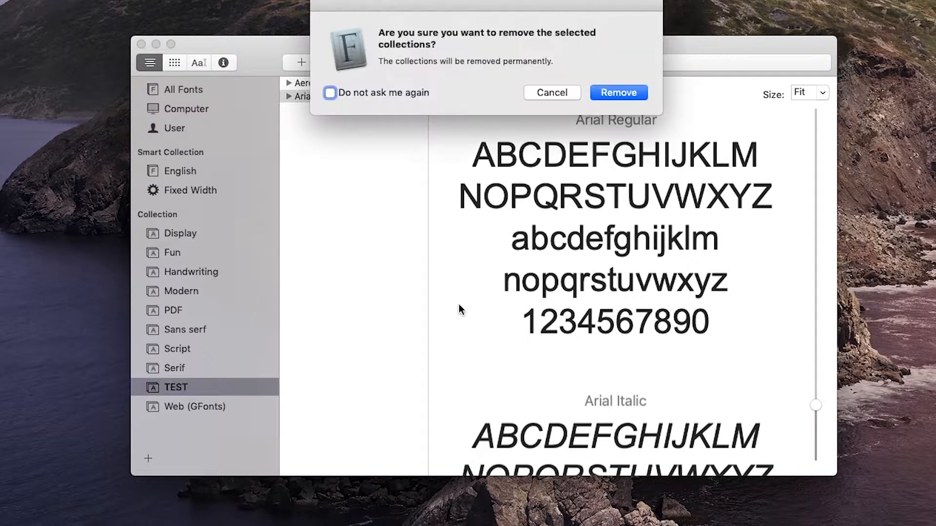
Confirm permanently deleting the TEST collection.
left_click(619, 93)
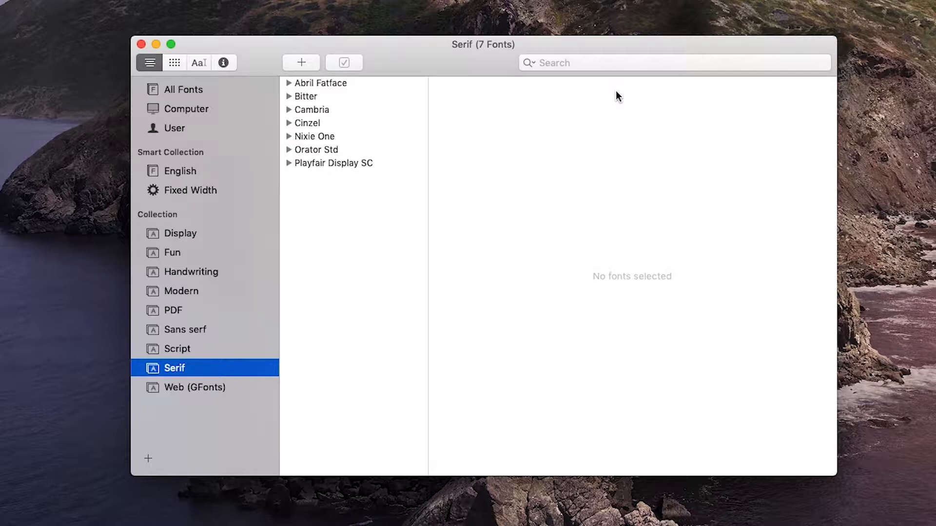
mouse_move(207, 419)
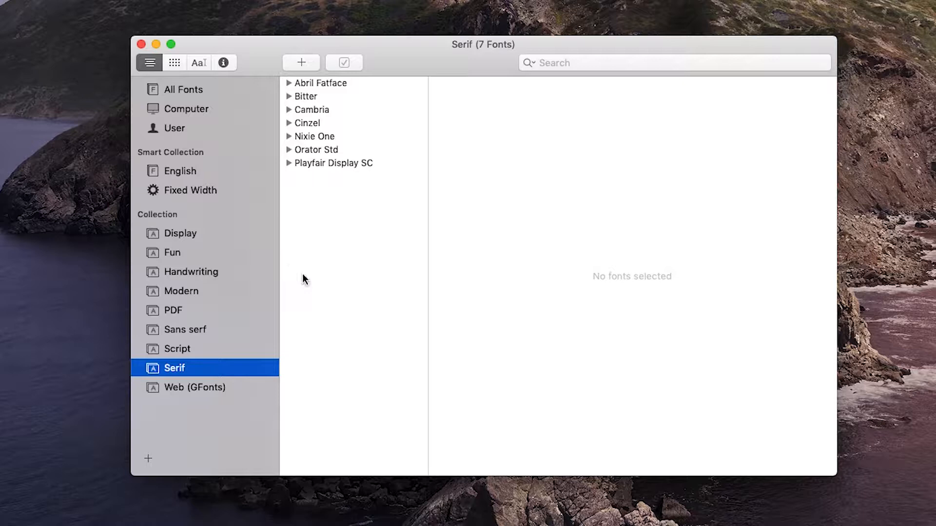
mouse_move(415, 199)
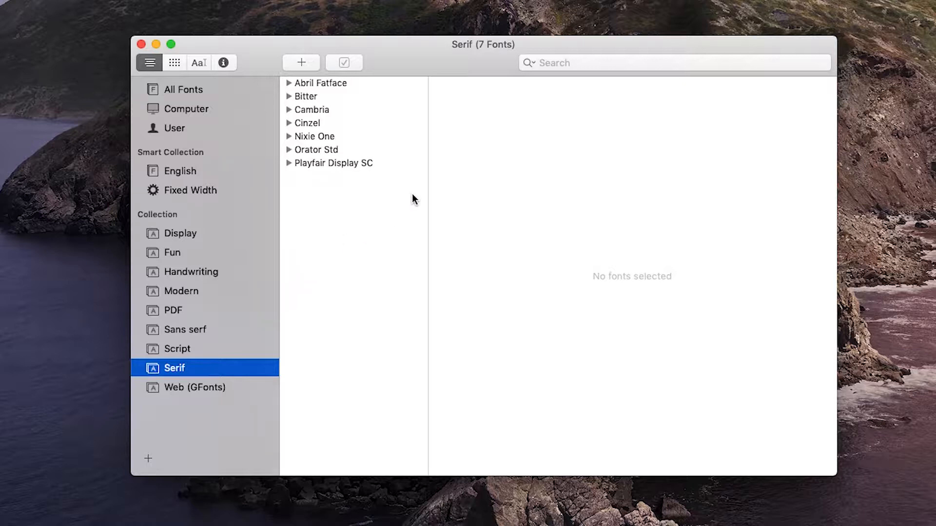
mouse_move(231, 58)
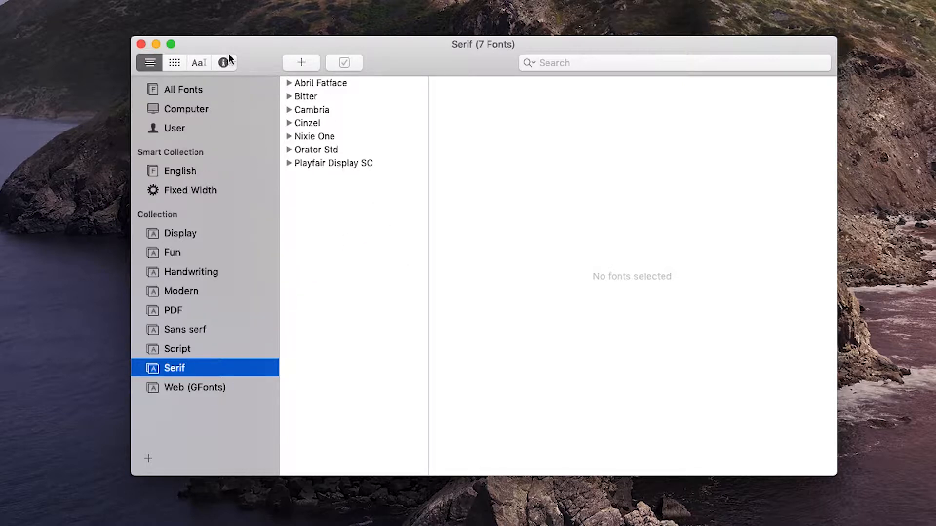
mouse_move(259, 123)
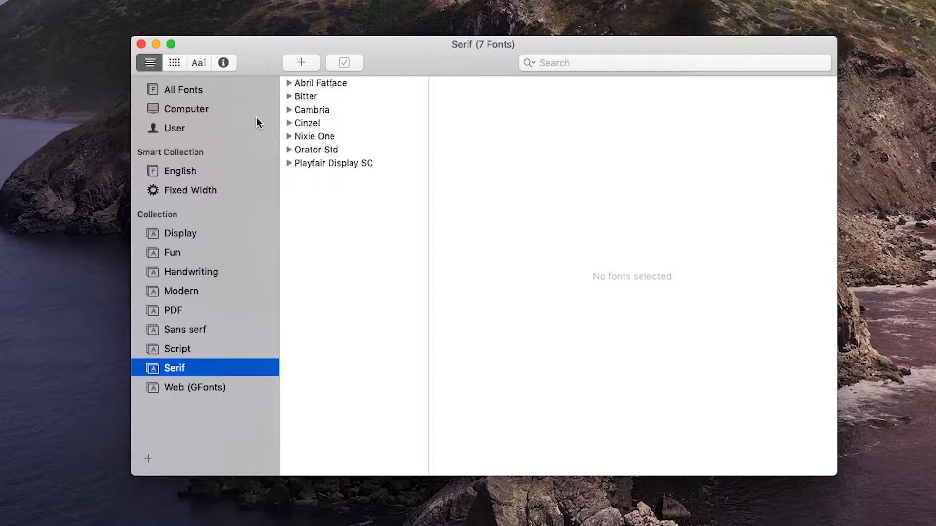
mouse_move(198, 101)
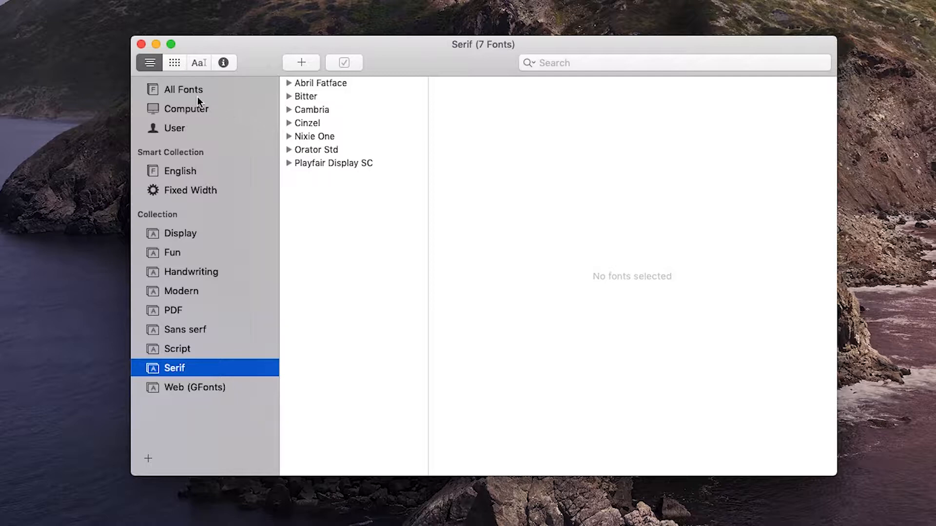
Browse the All Fonts, Computer, then User font lists.
left_click(183, 89)
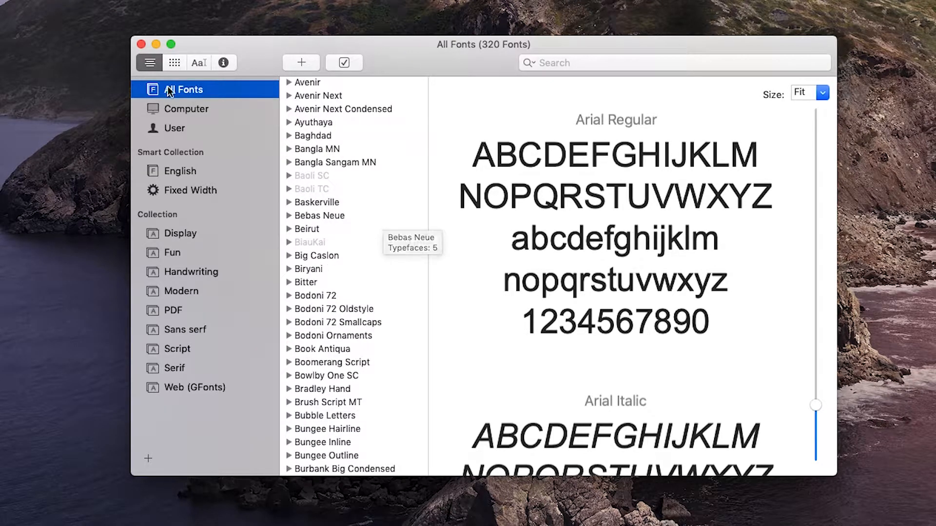
left_click(187, 109)
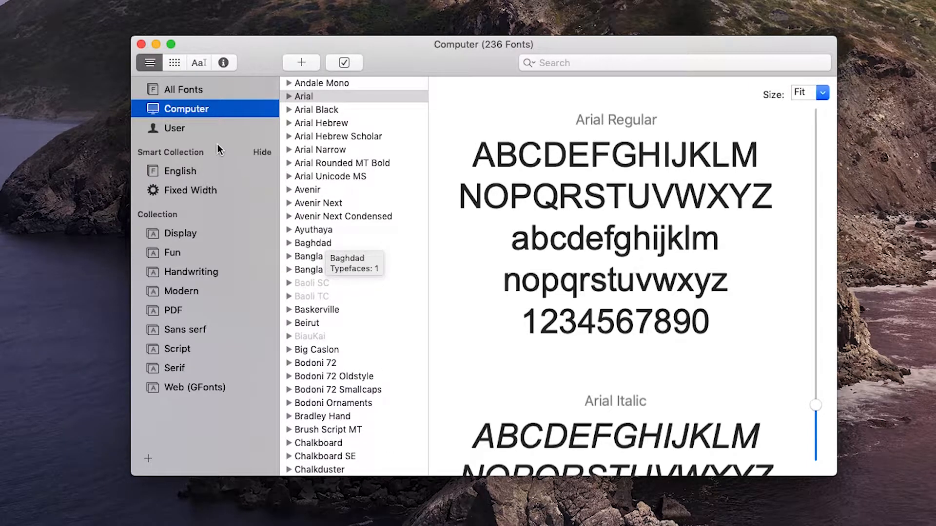
left_click(174, 128)
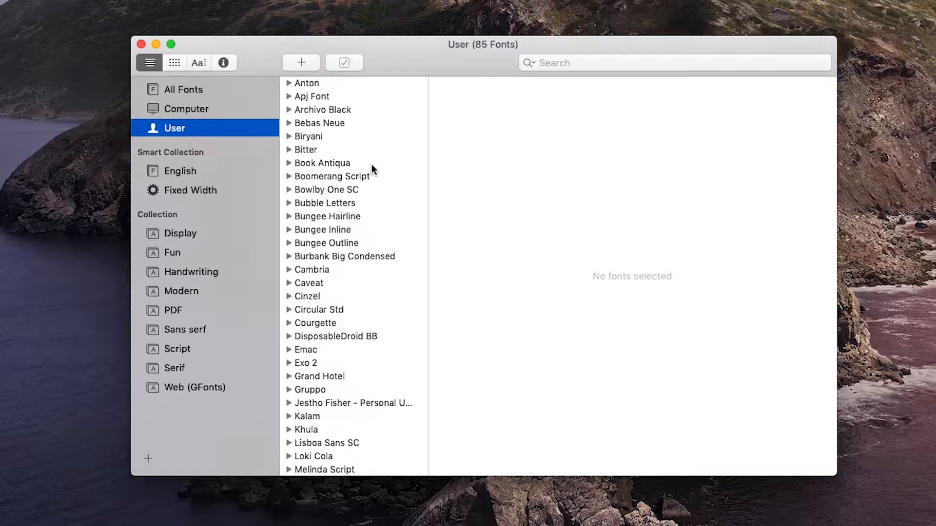
mouse_move(373, 169)
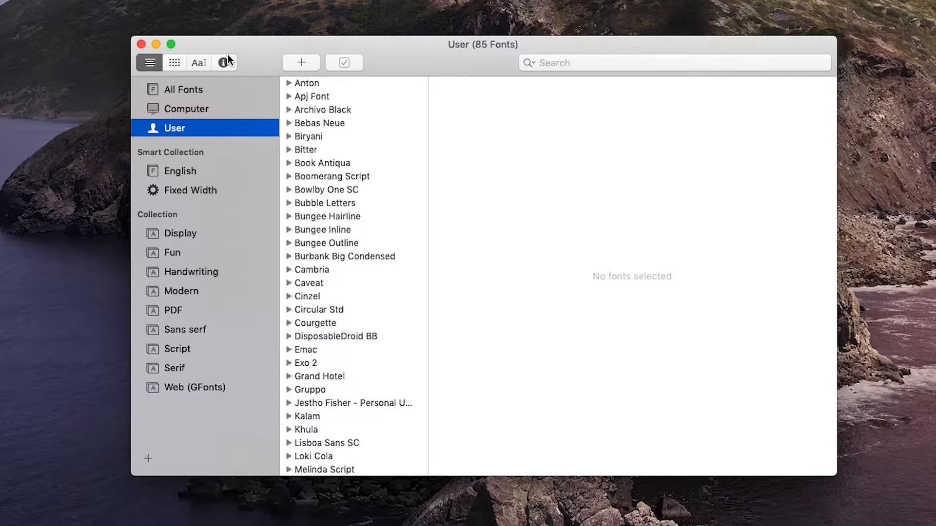
Create a library named NEWS 23 and add all the Raleway font files to it.
left_click(176, 12)
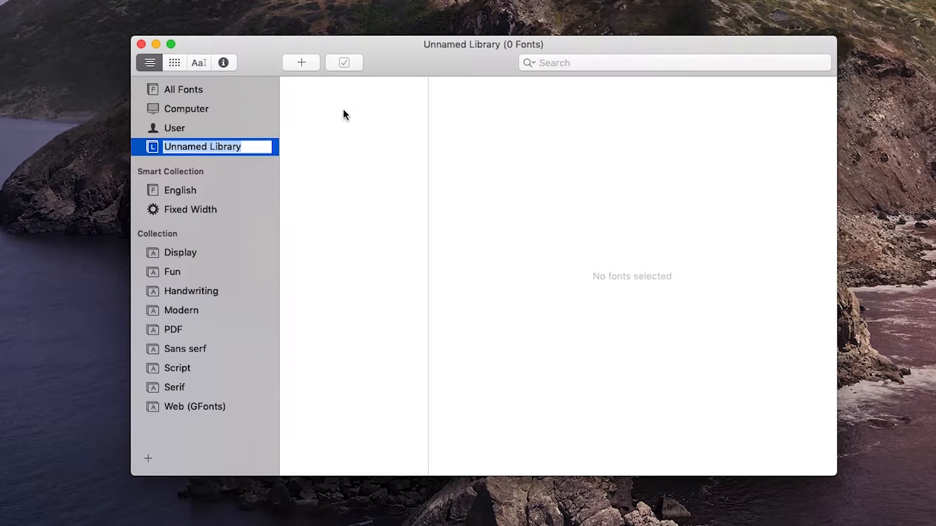
type("NEWS 23")
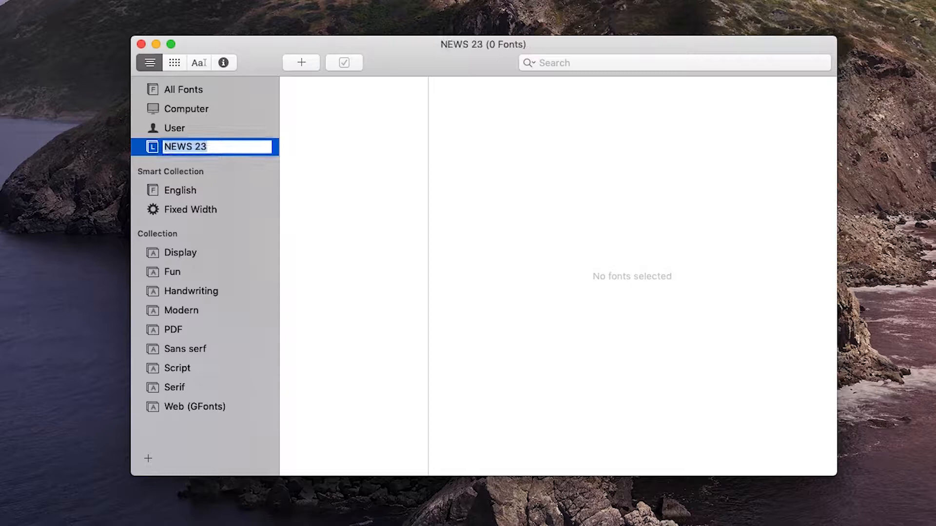
left_click(333, 153)
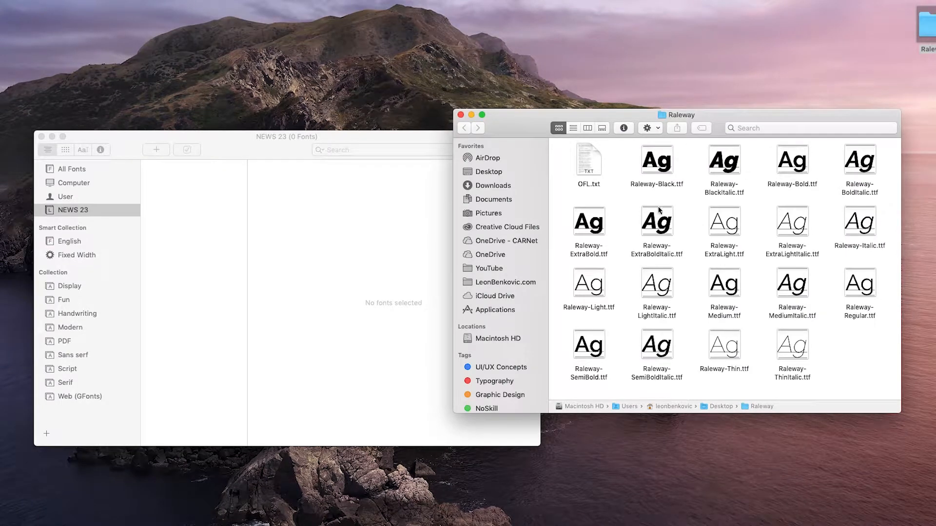
key("cmd+a")
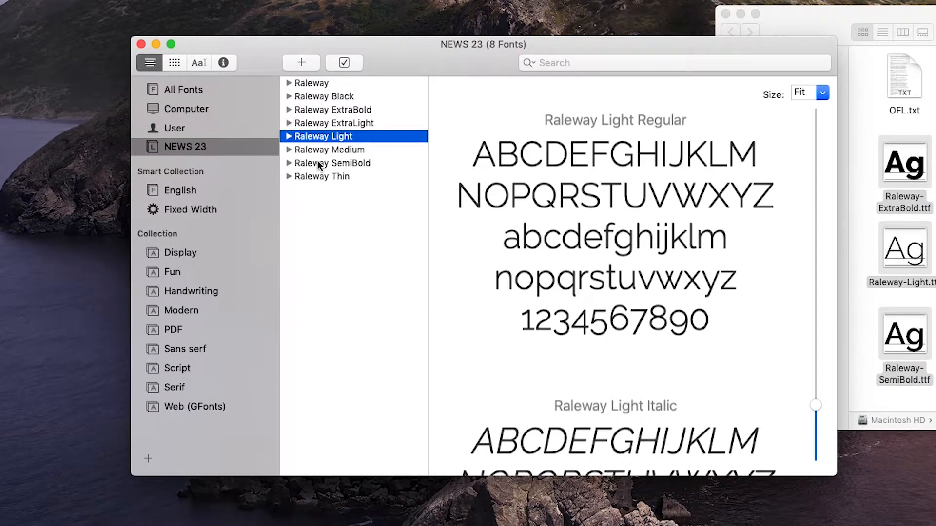
Create a collection named NEW 1 and add the Raleway family from NEWS 23 to it.
left_click(333, 122)
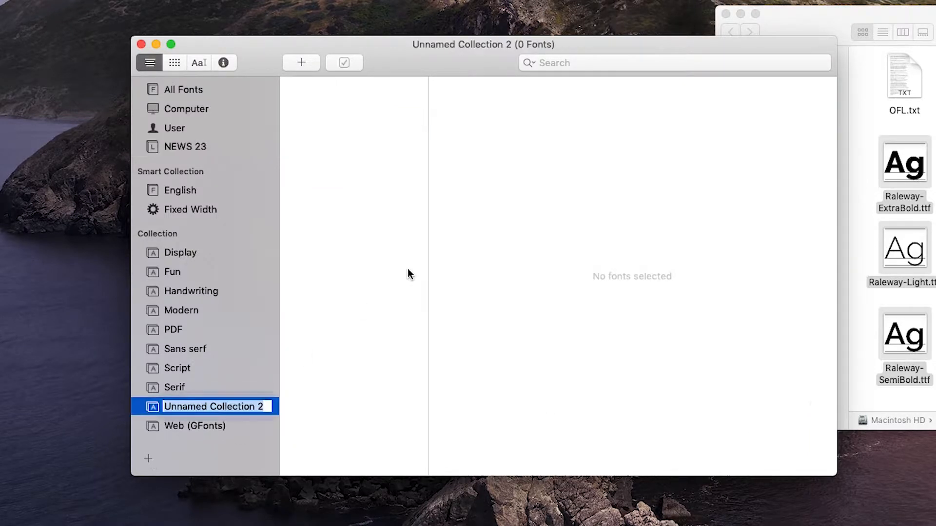
type("NEW 1")
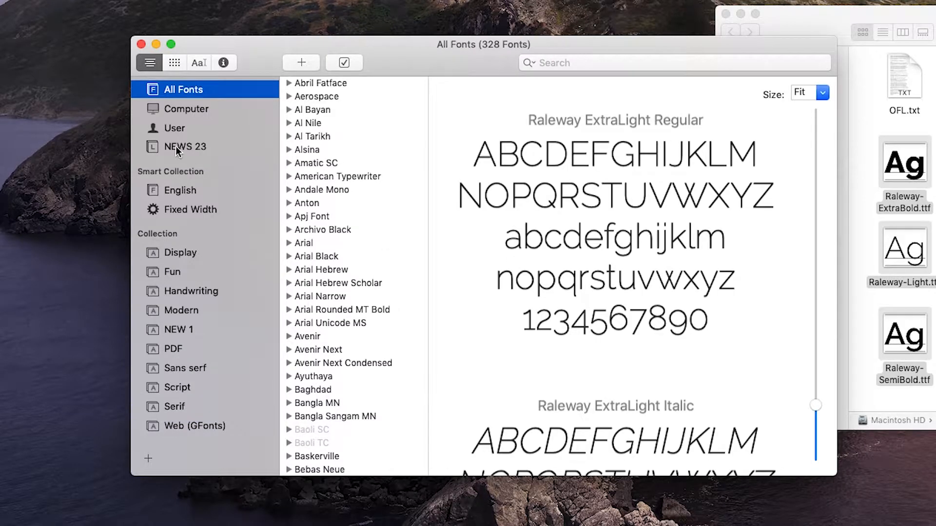
left_click(186, 146)
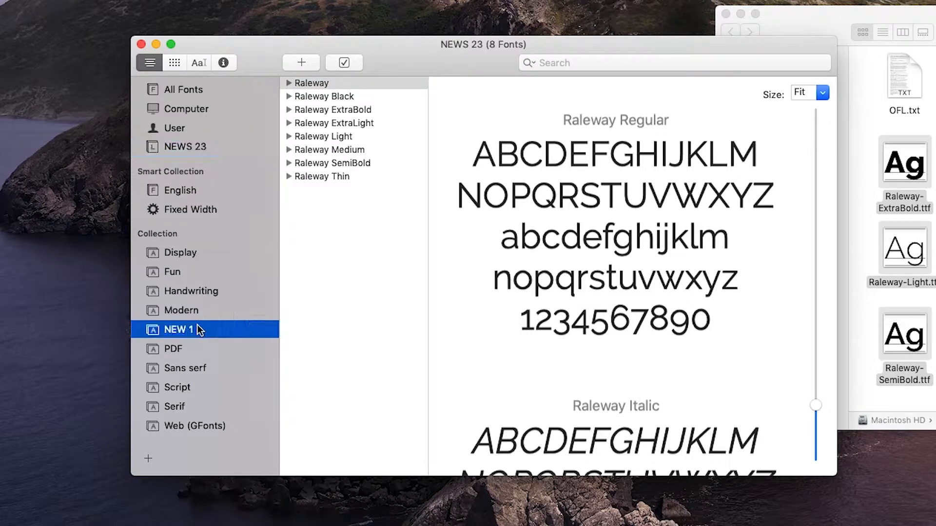
left_click(178, 330)
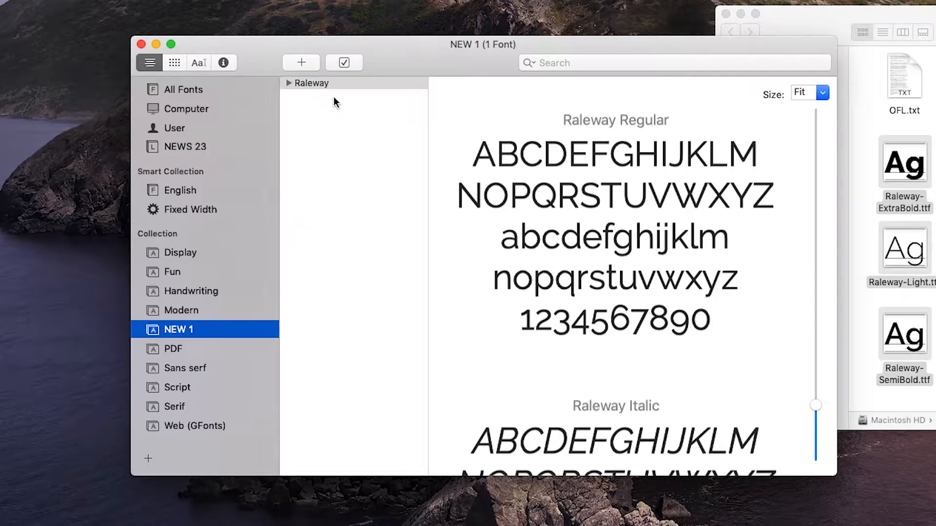
mouse_move(265, 101)
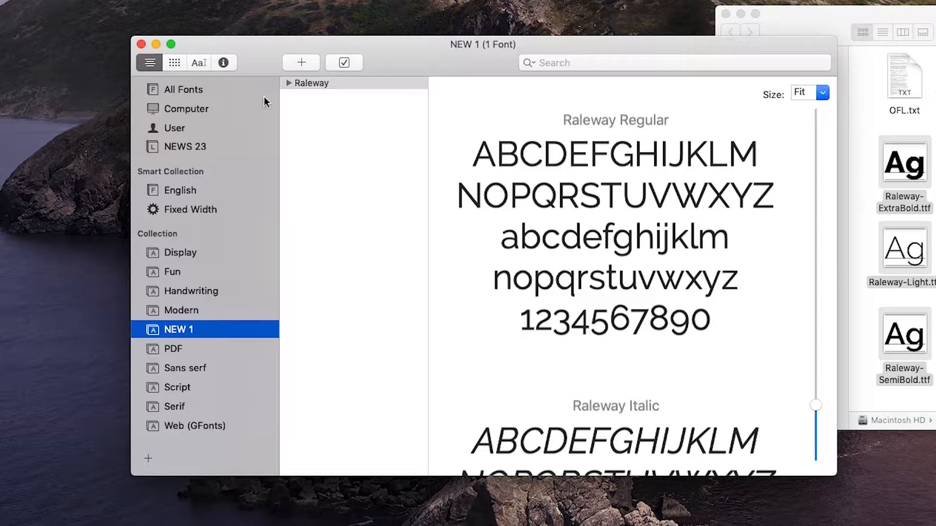
mouse_move(243, 256)
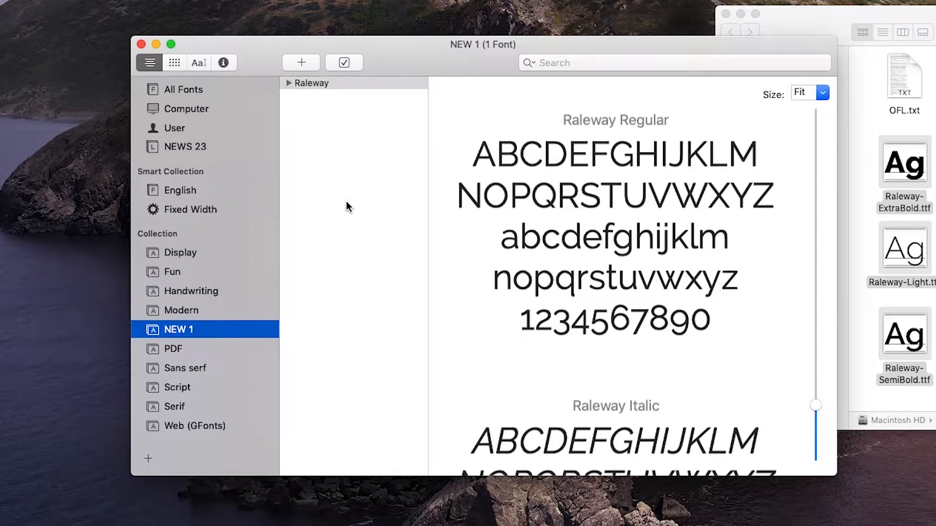
Remove the NEWS 23 library and confirm NEW 1 is left empty, ending on User fonts.
left_click(184, 147)
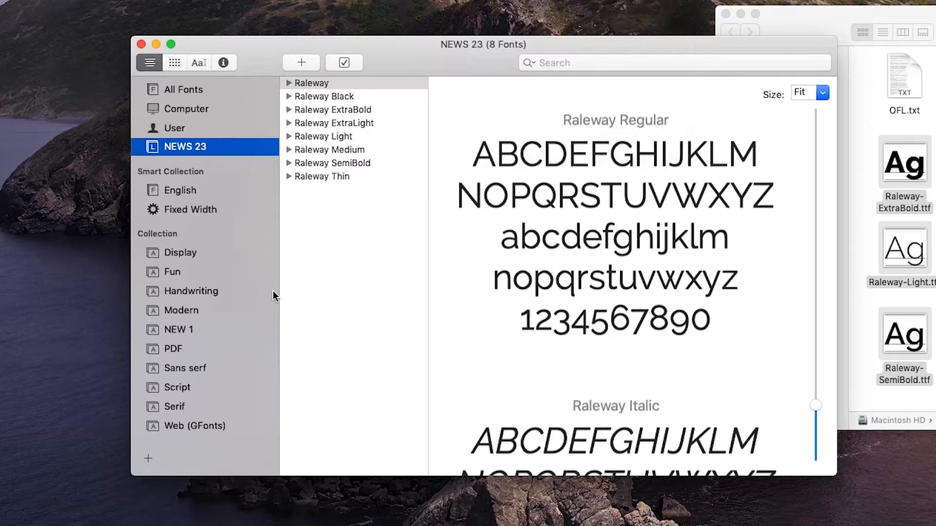
left_click(174, 128)
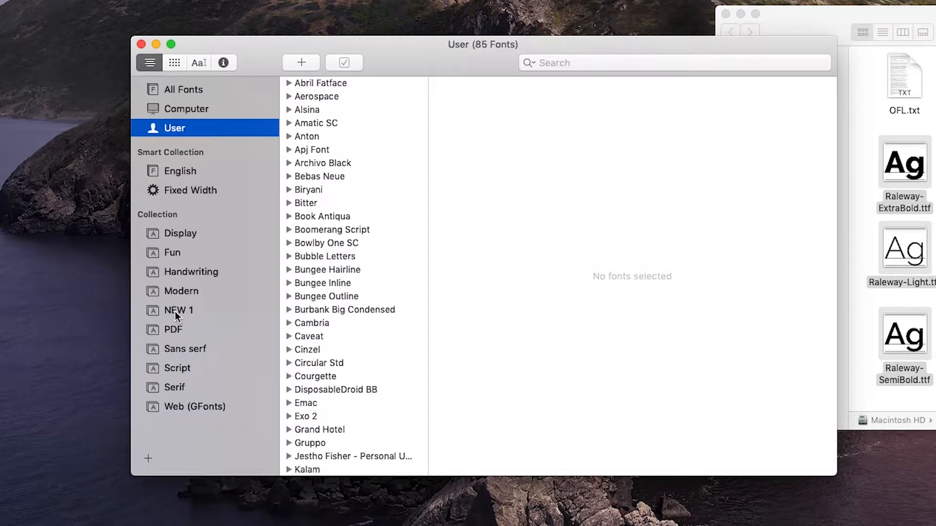
left_click(178, 310)
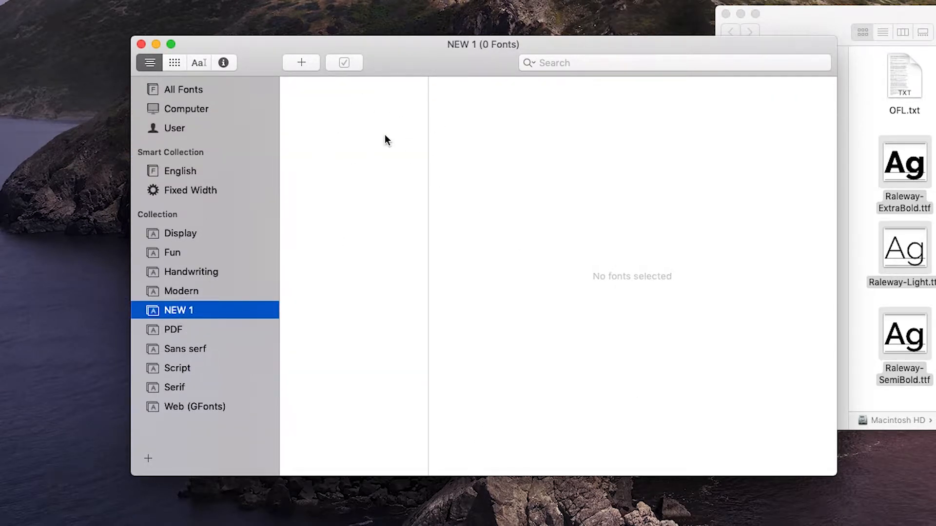
mouse_move(391, 101)
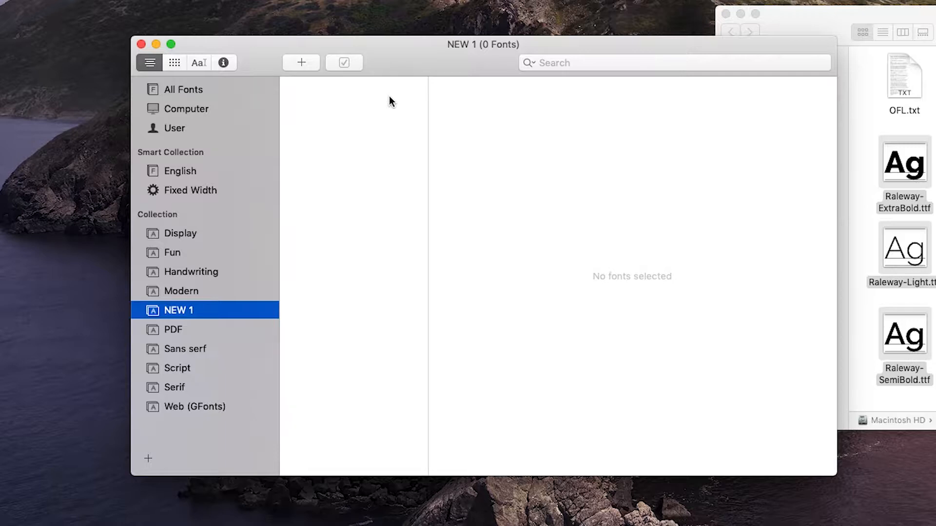
left_click(174, 128)
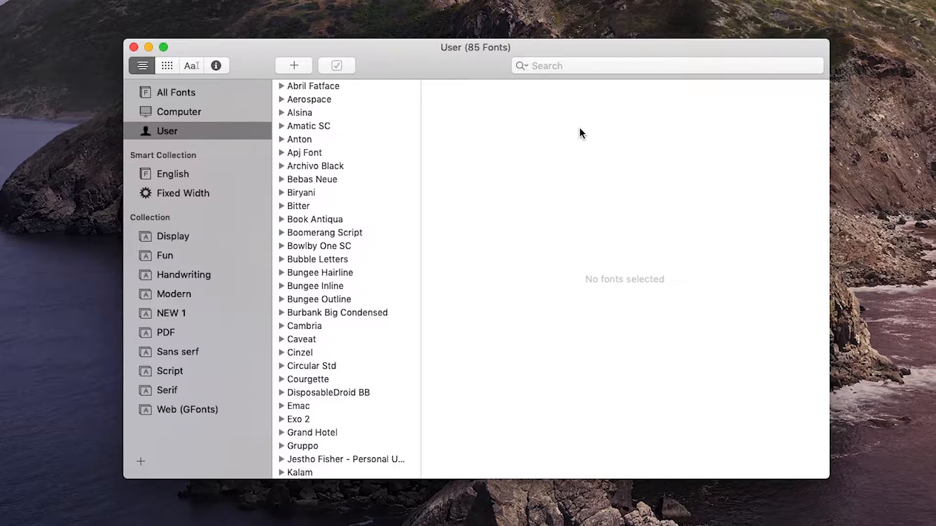
mouse_move(184, 444)
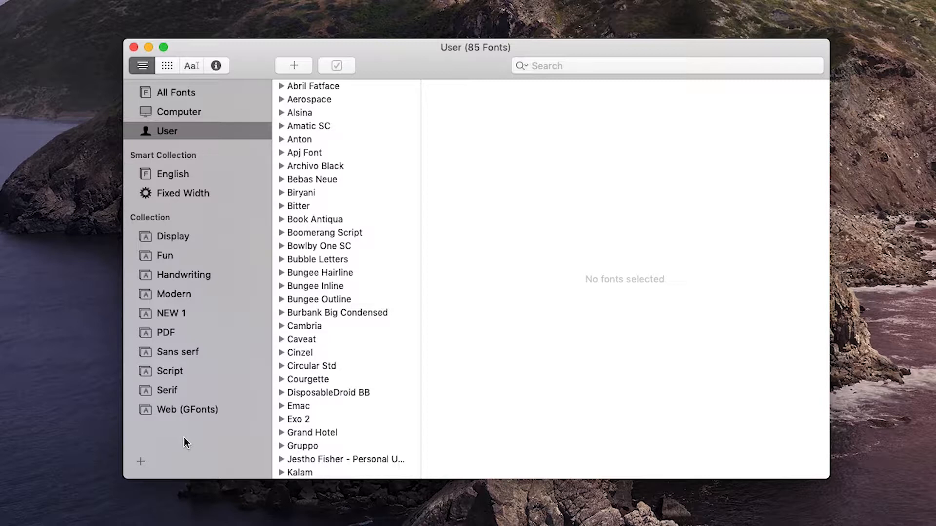
mouse_move(220, 243)
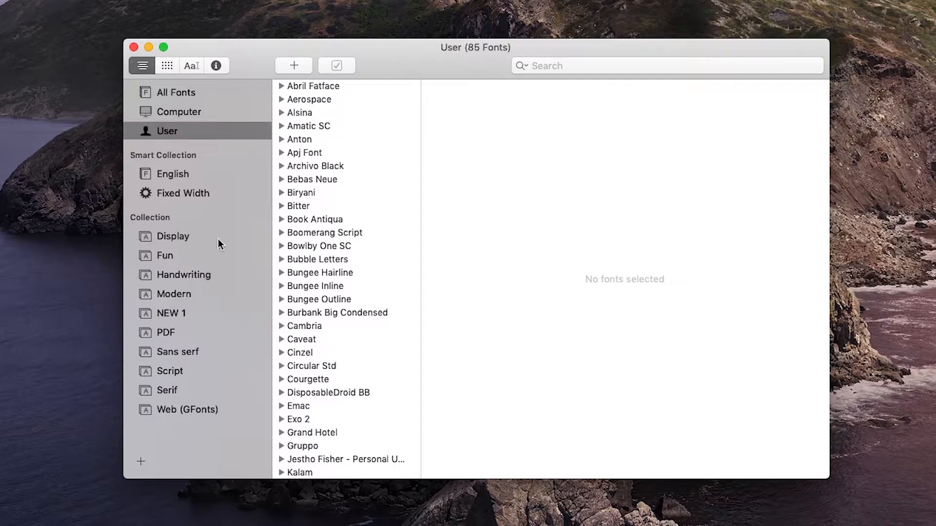
mouse_move(75, 150)
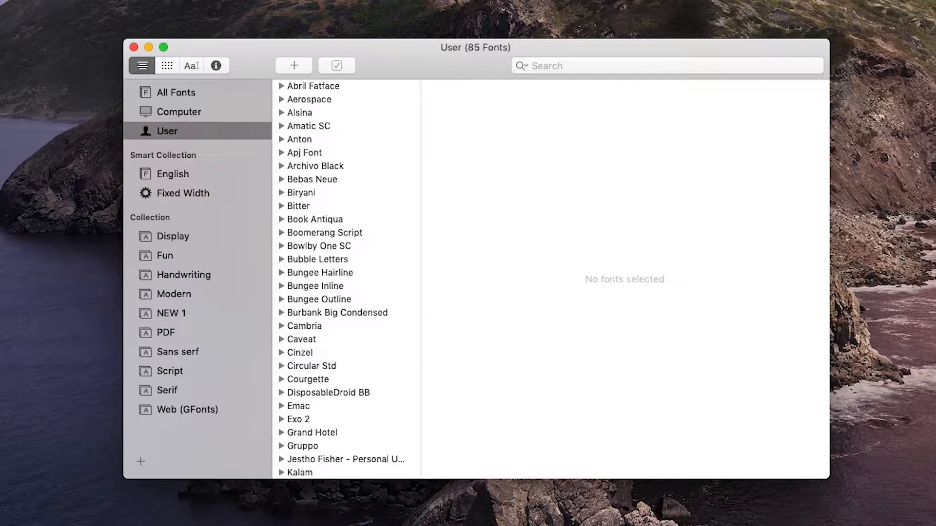
mouse_move(56, 267)
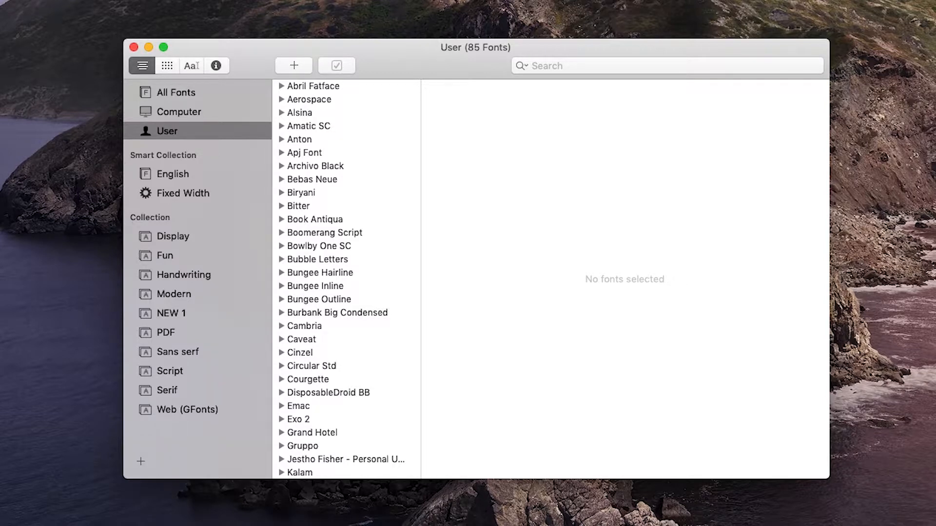
Start a new smart collection matching Any of its rules.
left_click(176, 11)
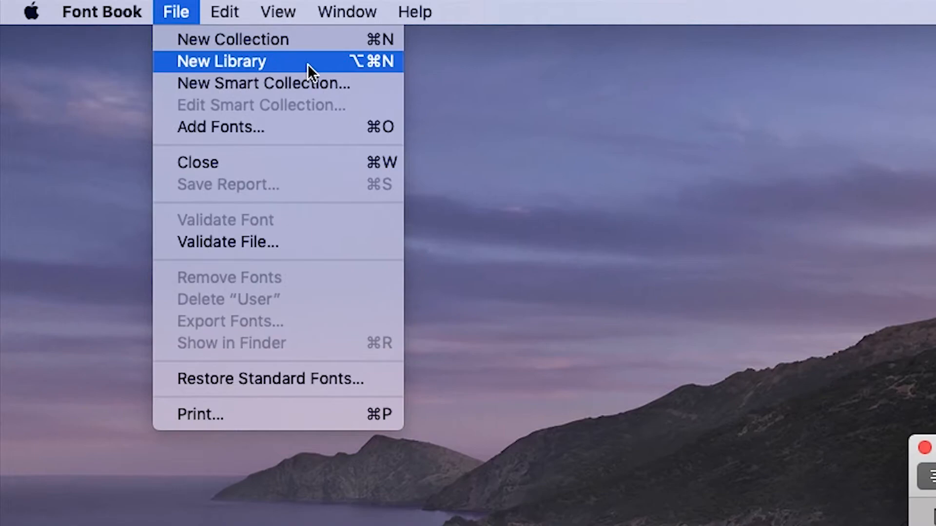
mouse_move(358, 90)
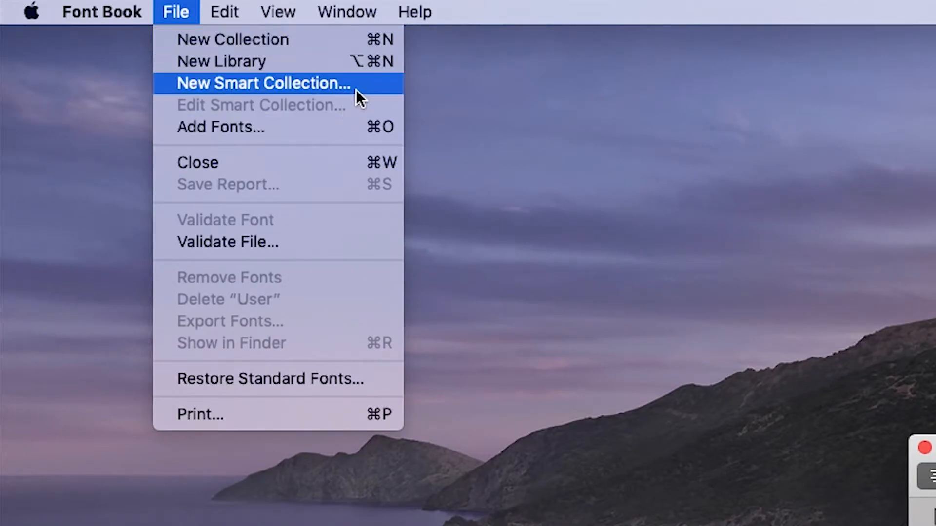
left_click(262, 84)
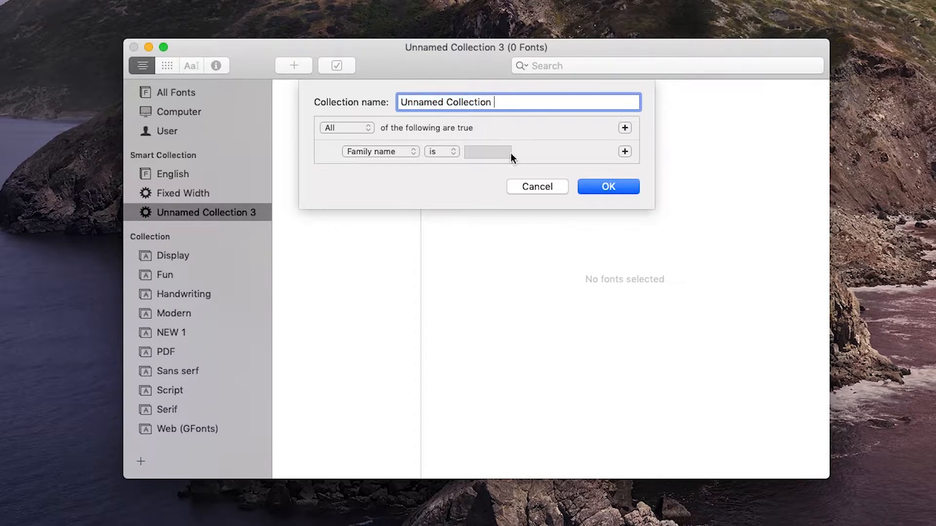
mouse_move(484, 168)
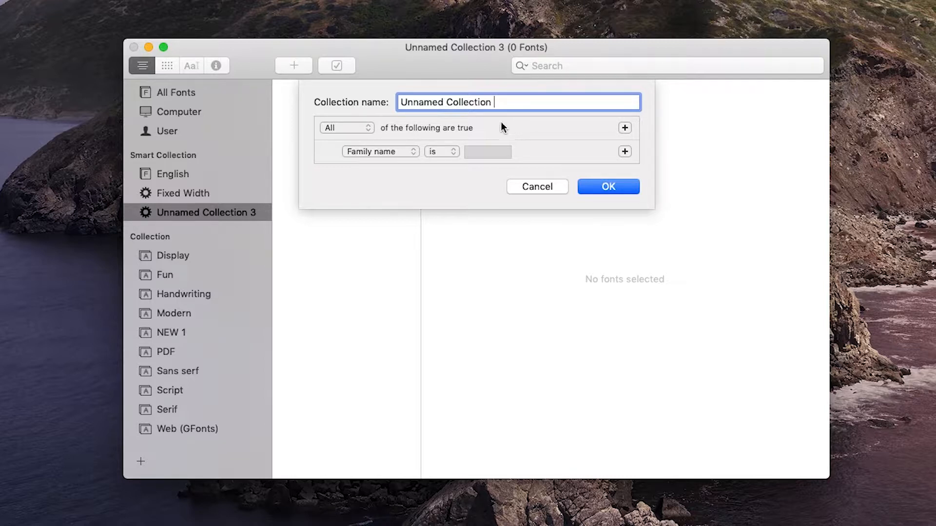
left_click(344, 128)
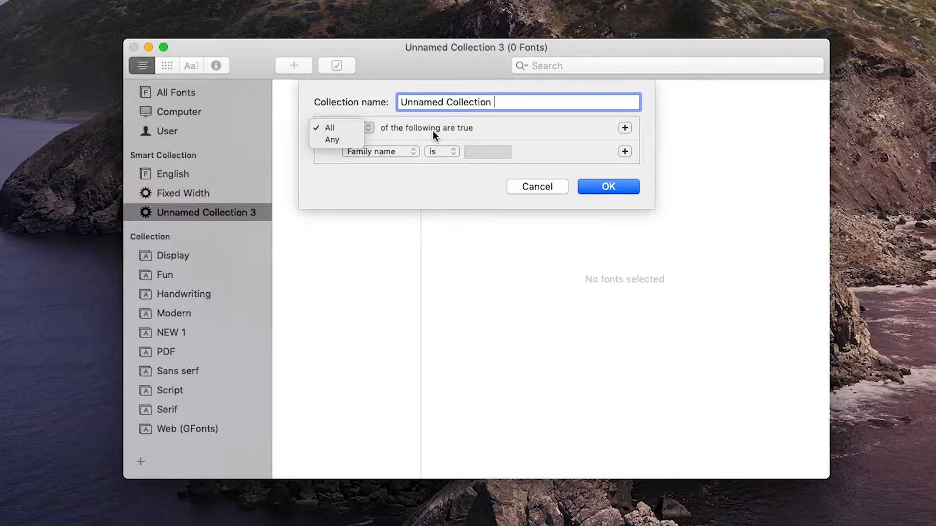
left_click(332, 140)
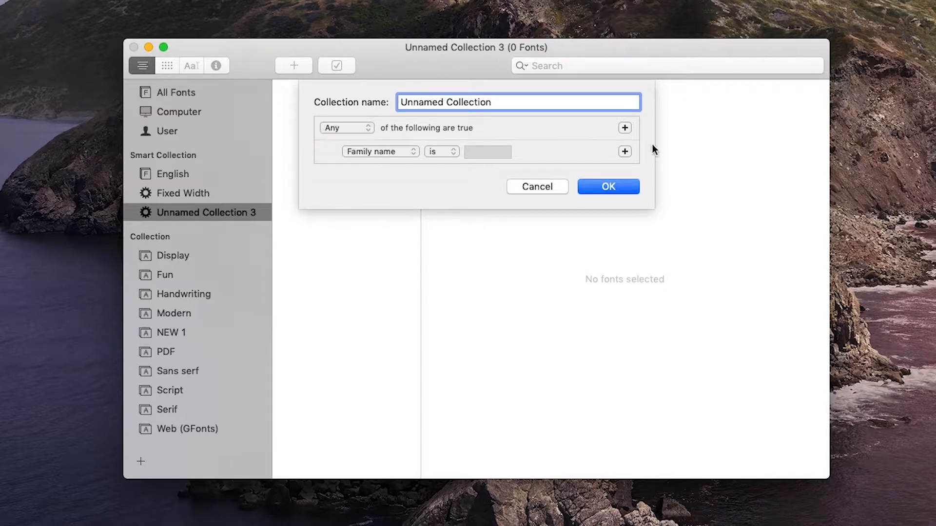
mouse_move(468, 151)
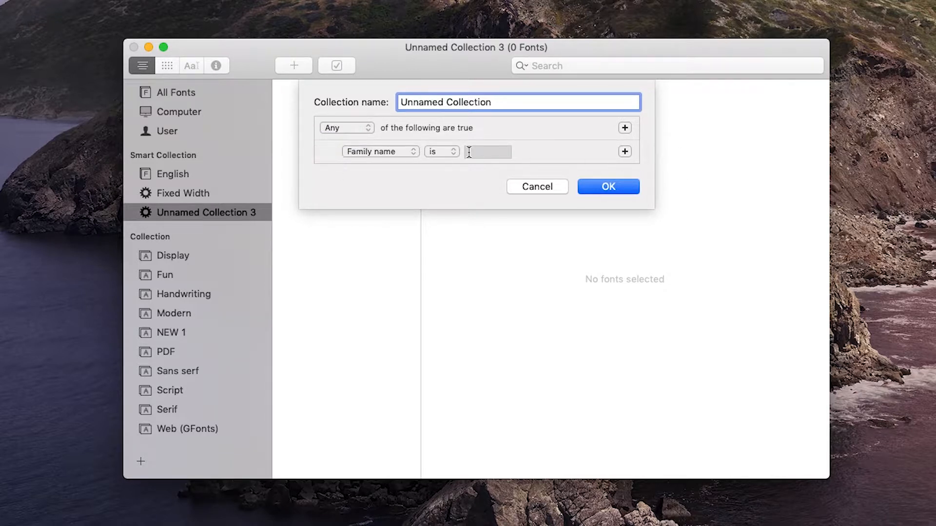
mouse_move(352, 145)
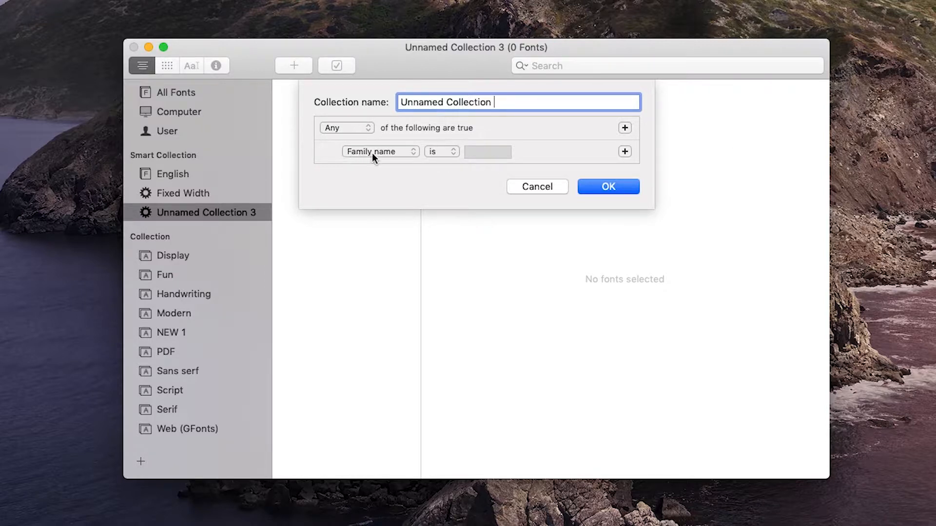
Set the rule to Design style is Sans-serif and create the smart collection.
left_click(379, 151)
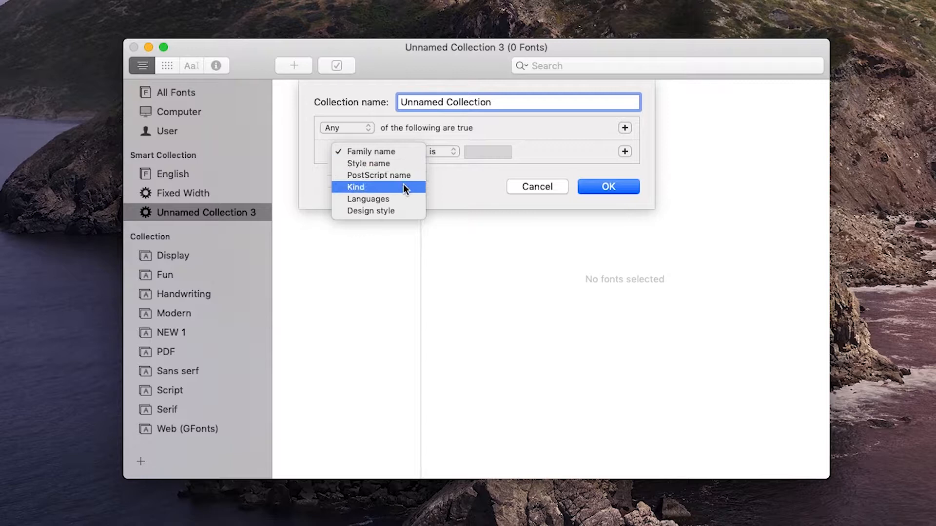
left_click(371, 211)
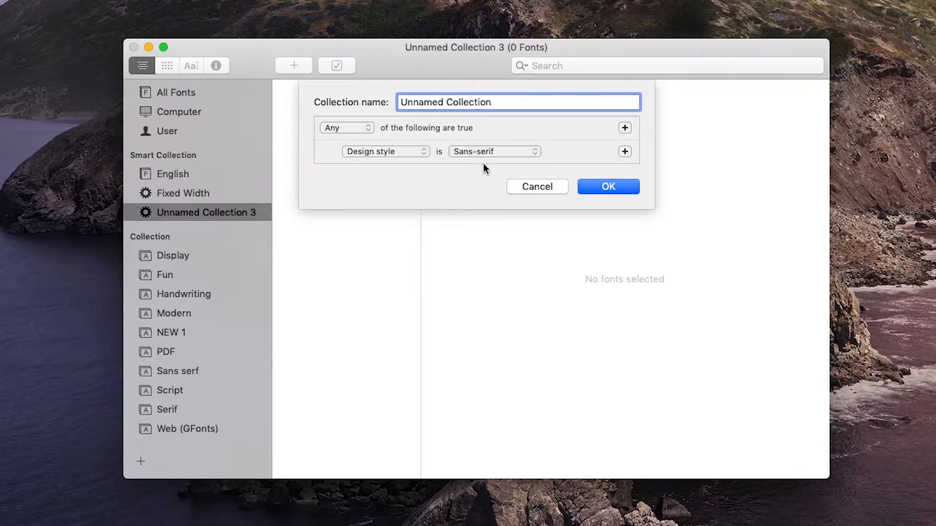
left_click(494, 151)
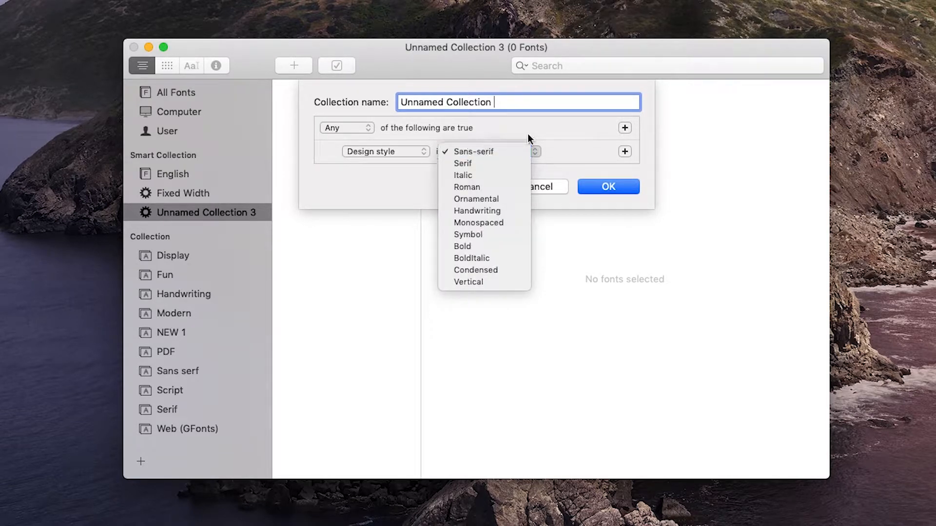
left_click(474, 151)
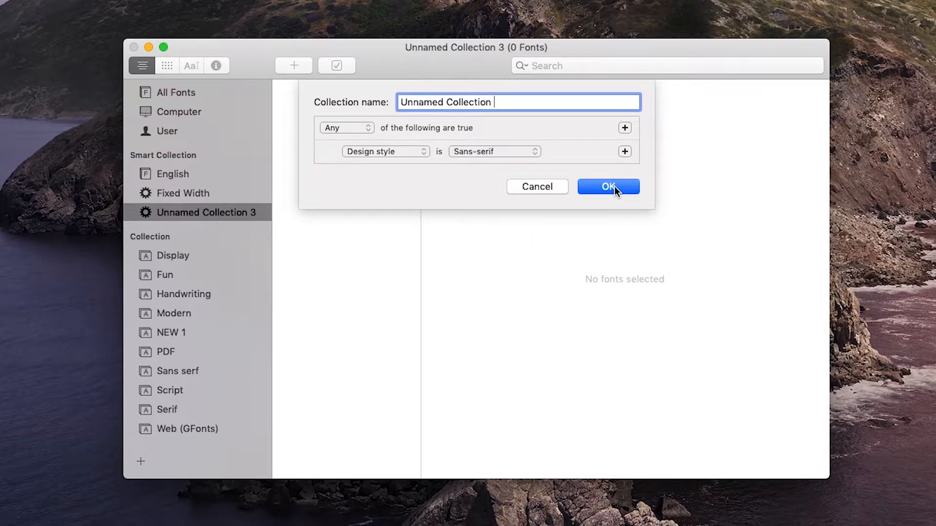
left_click(609, 187)
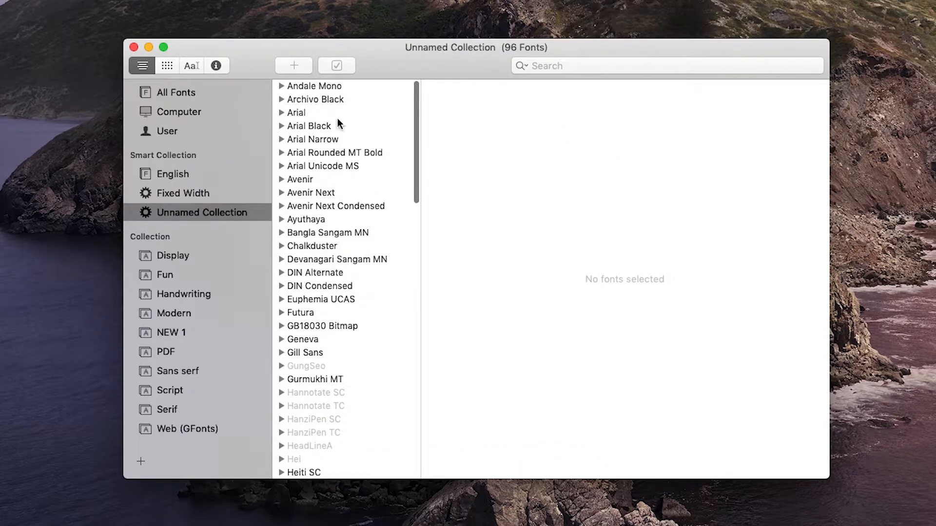
Preview Archivo Black, then the Avenir family's Book and Light typefaces.
left_click(316, 99)
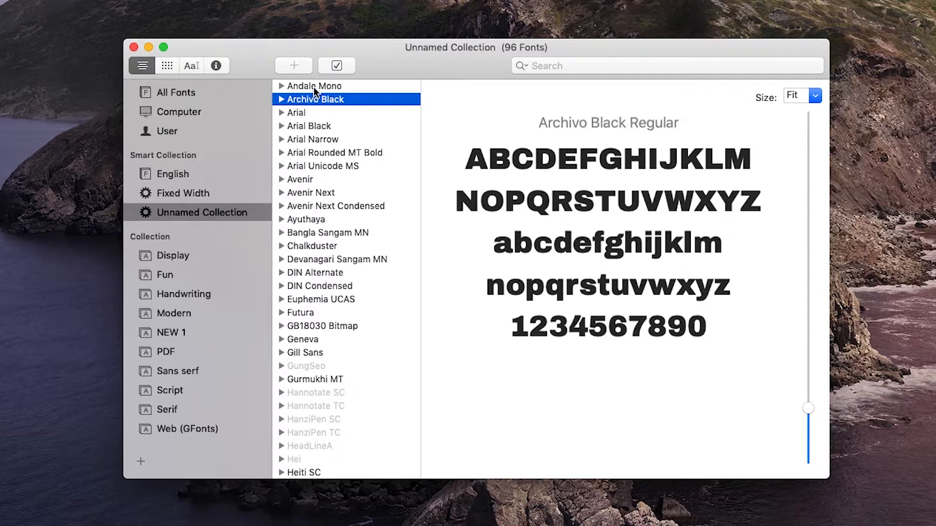
left_click(301, 179)
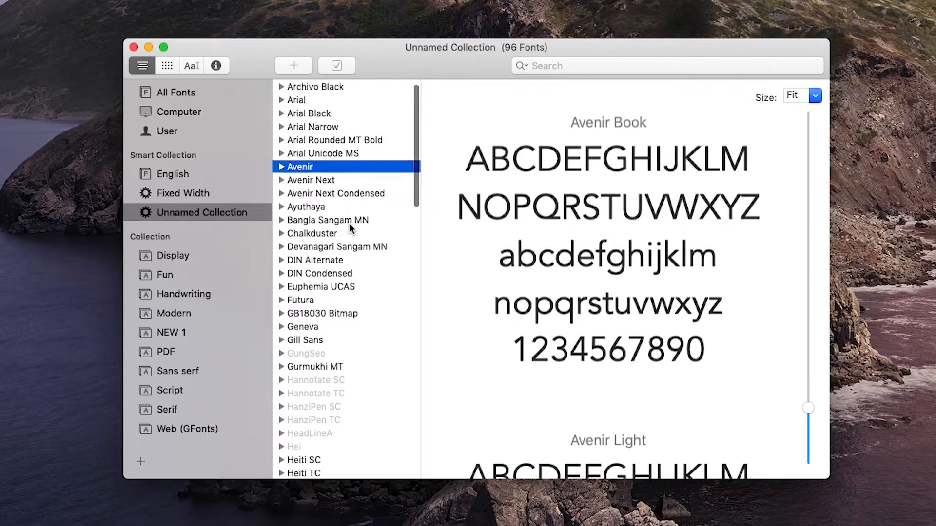
scroll("down", 3)
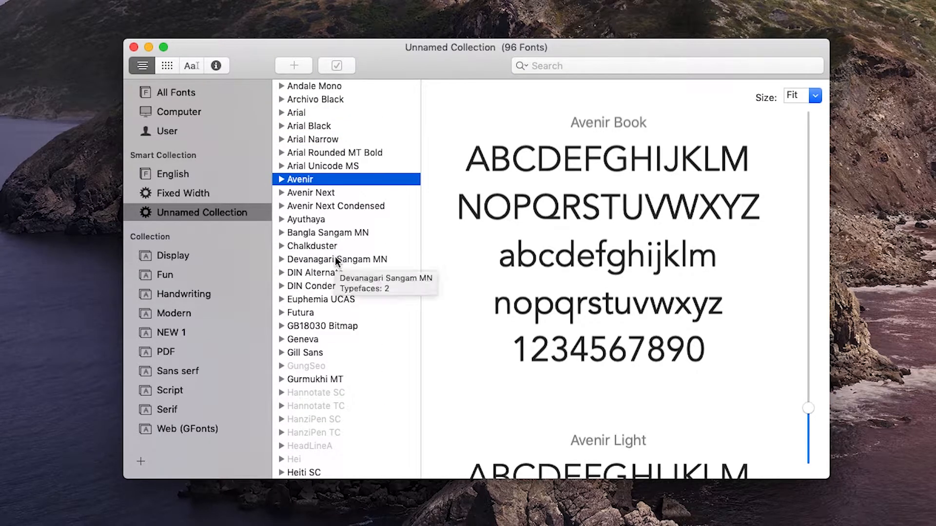
mouse_move(260, 405)
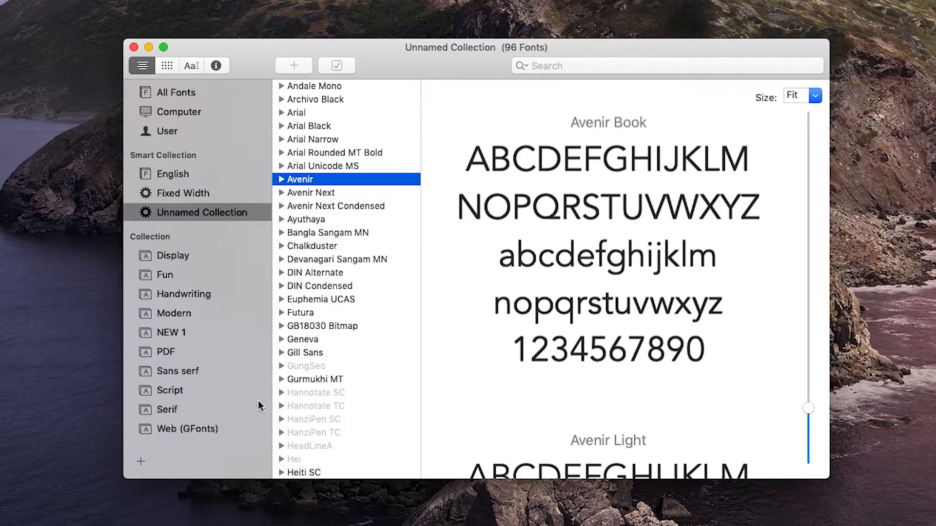
mouse_move(207, 331)
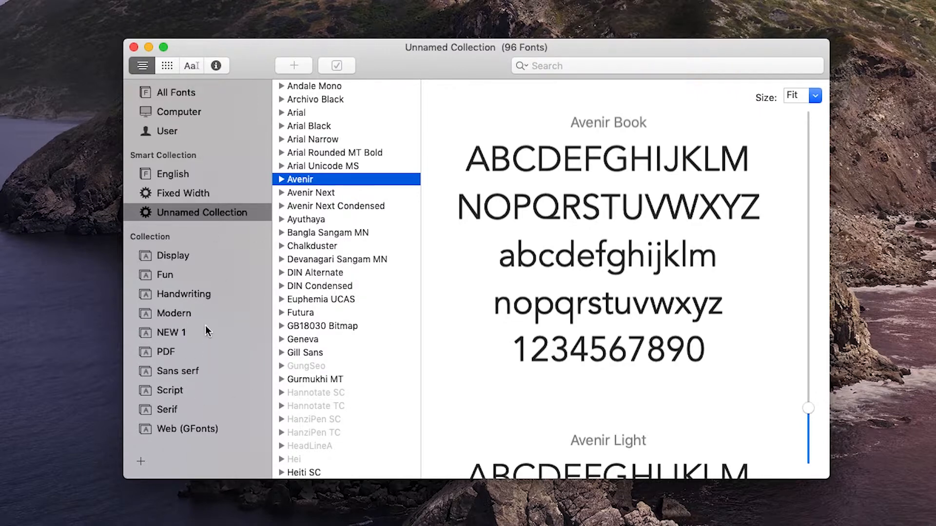
mouse_move(209, 272)
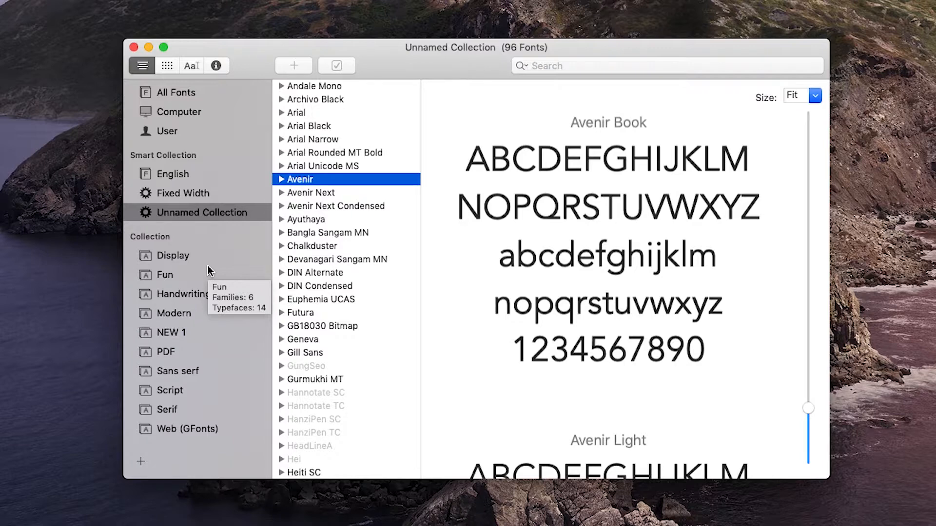
mouse_move(190, 475)
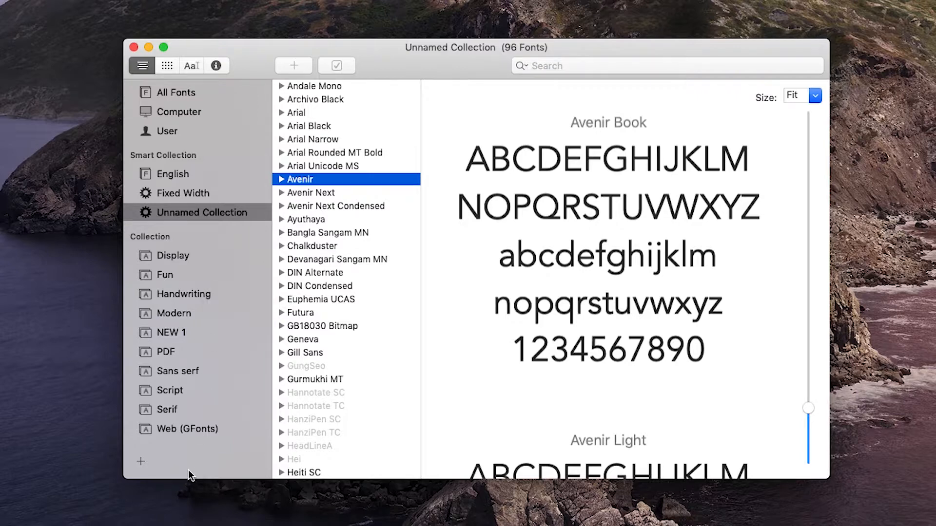
mouse_move(193, 435)
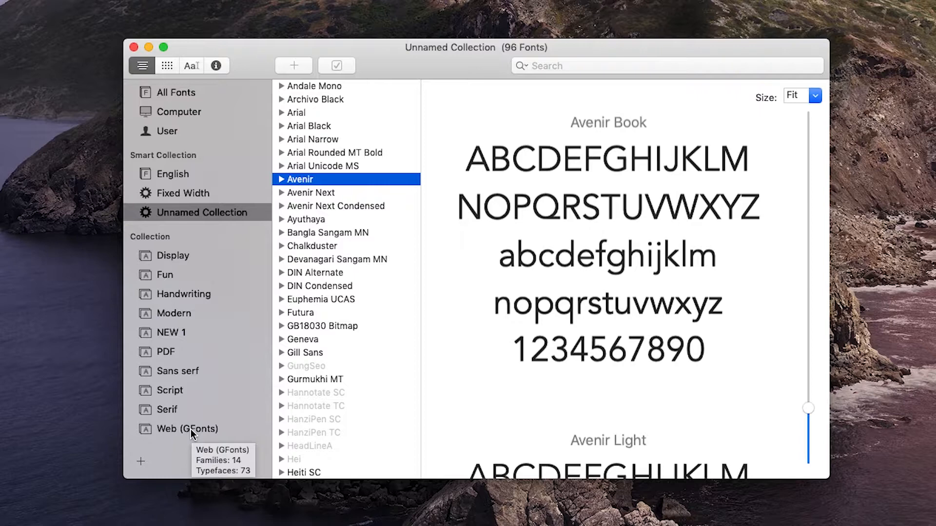
View the 14-font Web (GFonts) collection, then return to the Unnamed Collection.
left_click(184, 429)
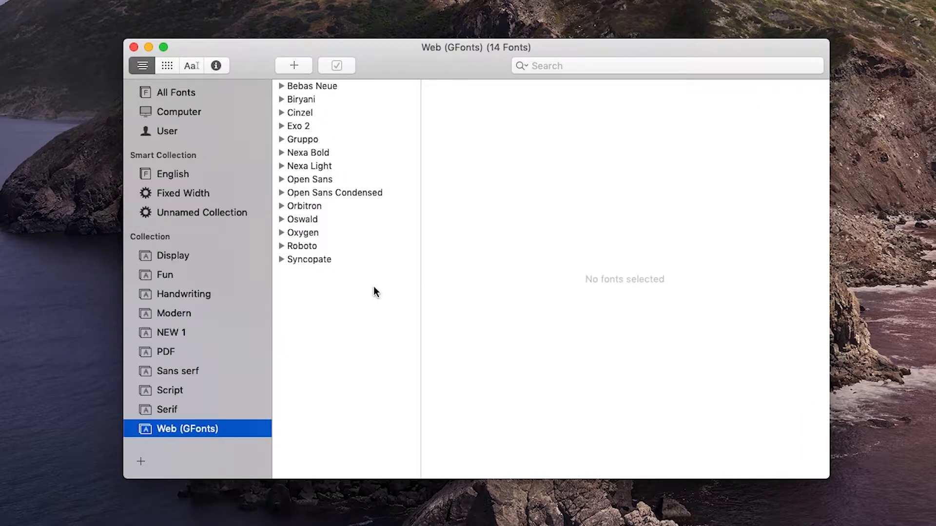
mouse_move(341, 301)
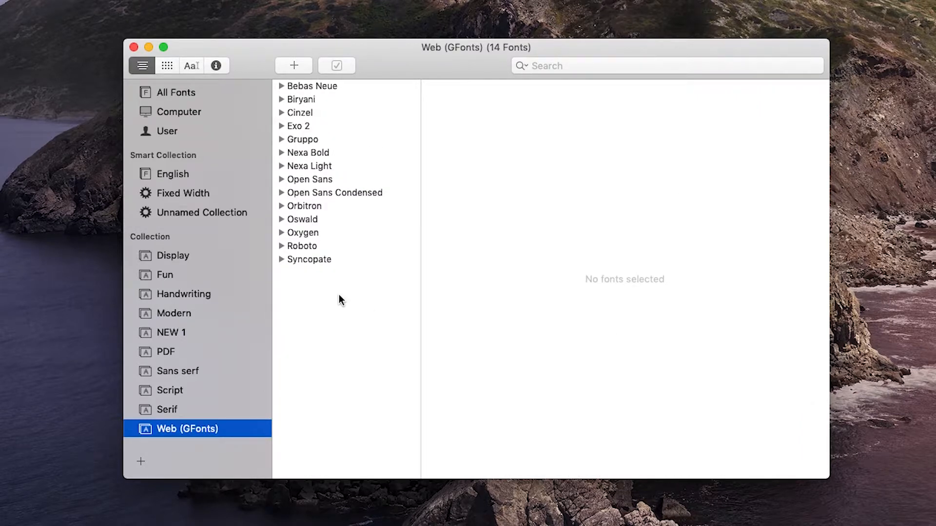
mouse_move(250, 384)
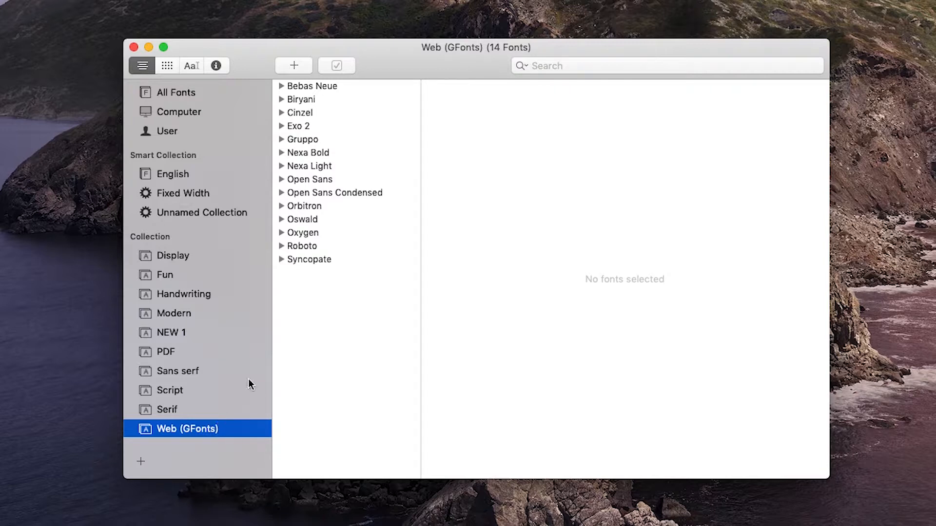
mouse_move(294, 386)
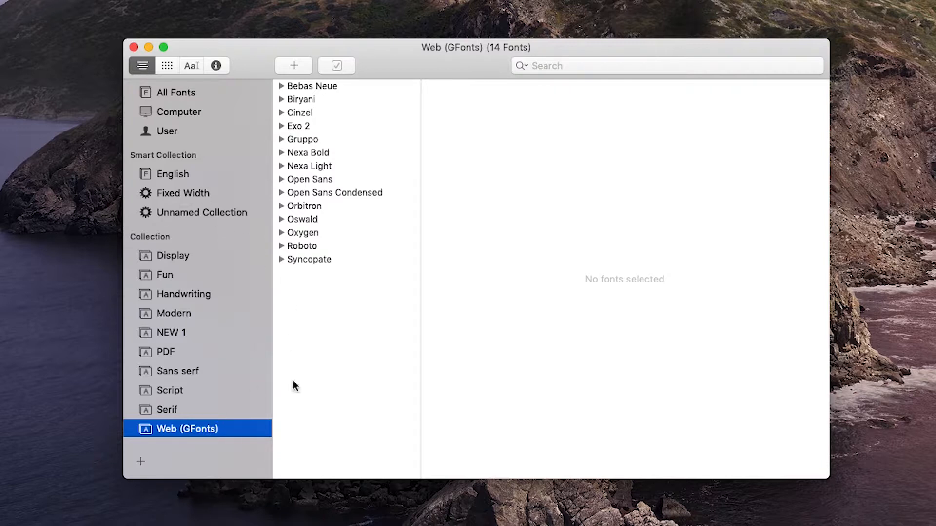
mouse_move(192, 232)
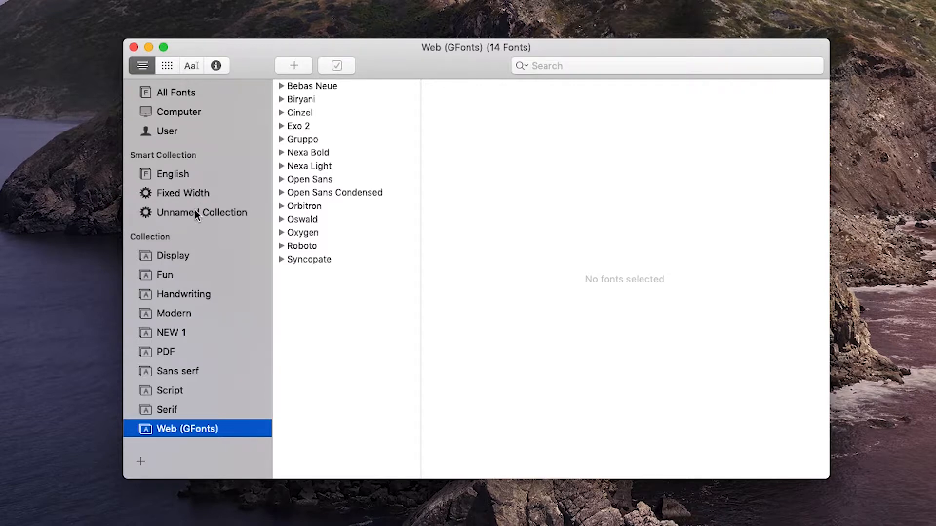
mouse_move(235, 281)
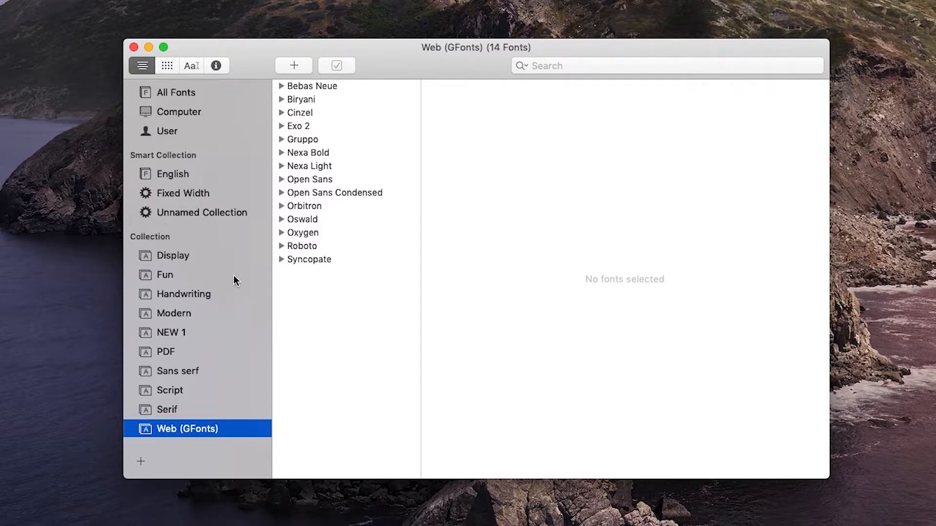
mouse_move(214, 297)
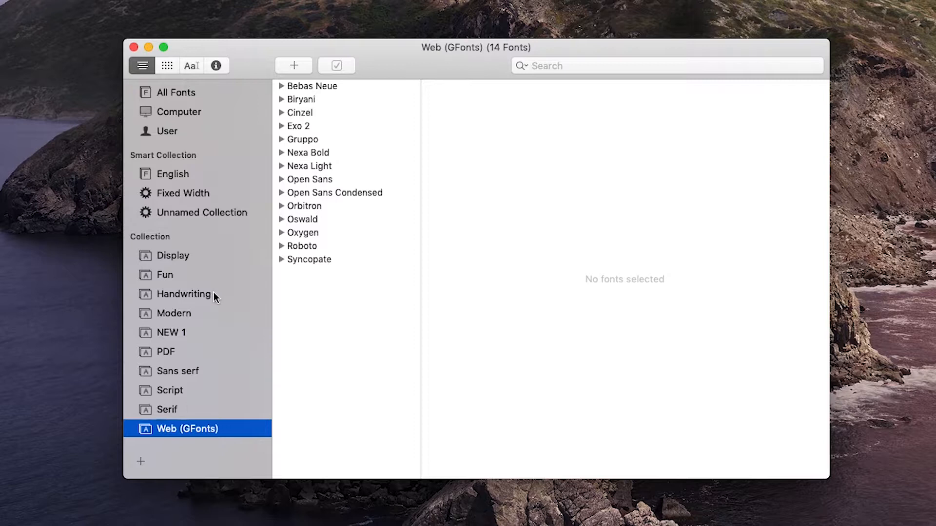
mouse_move(250, 224)
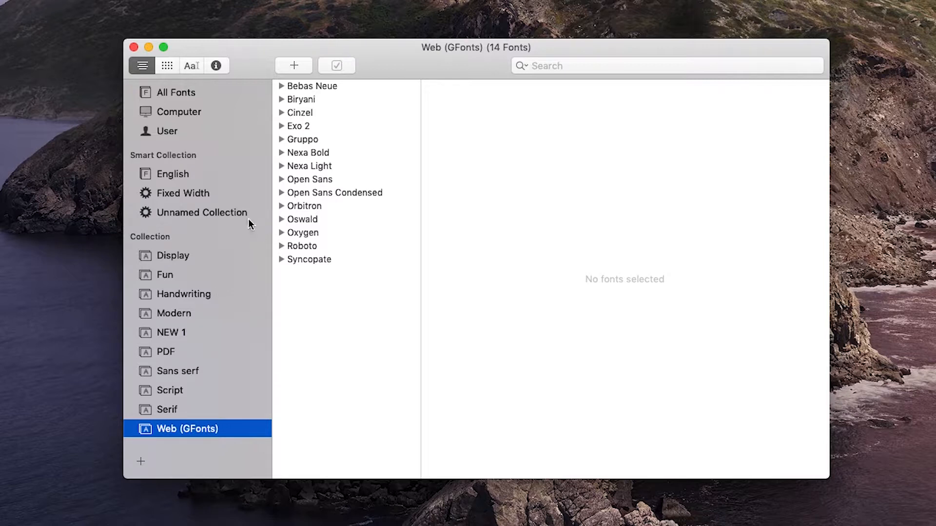
mouse_move(254, 216)
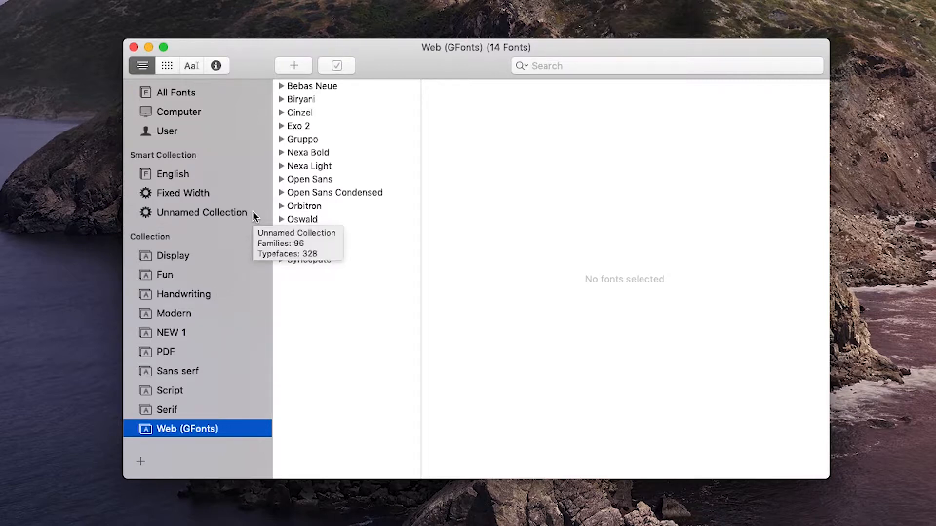
left_click(202, 212)
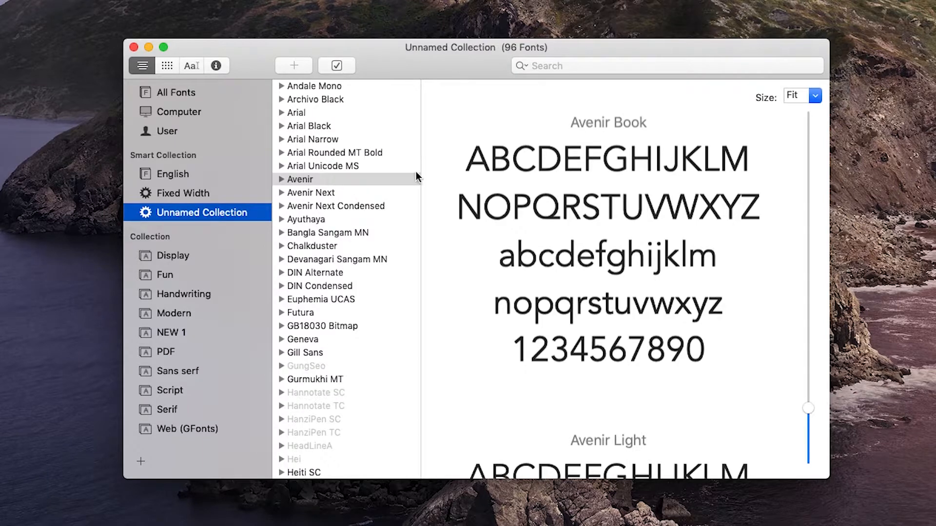
mouse_move(278, 127)
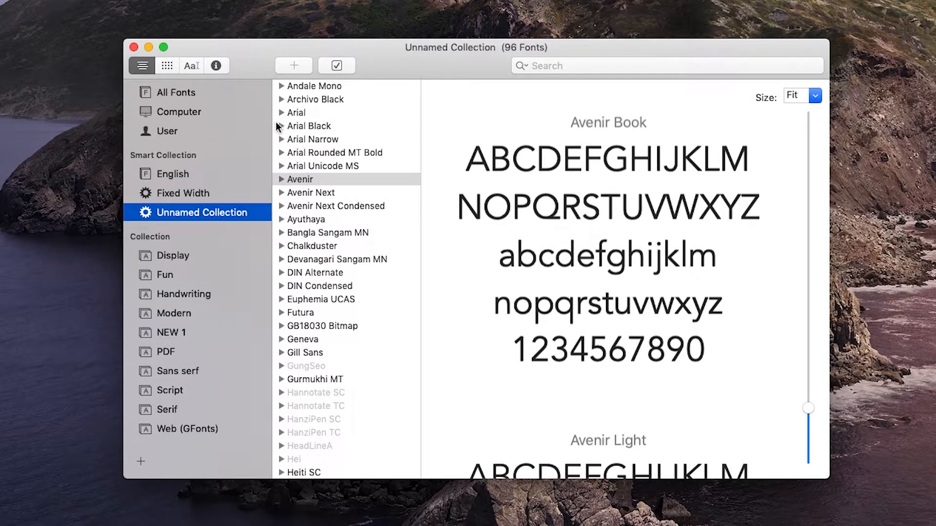
Change the Unnamed Collection's rule to Languages include English, gathering 263 fonts.
right_click(202, 212)
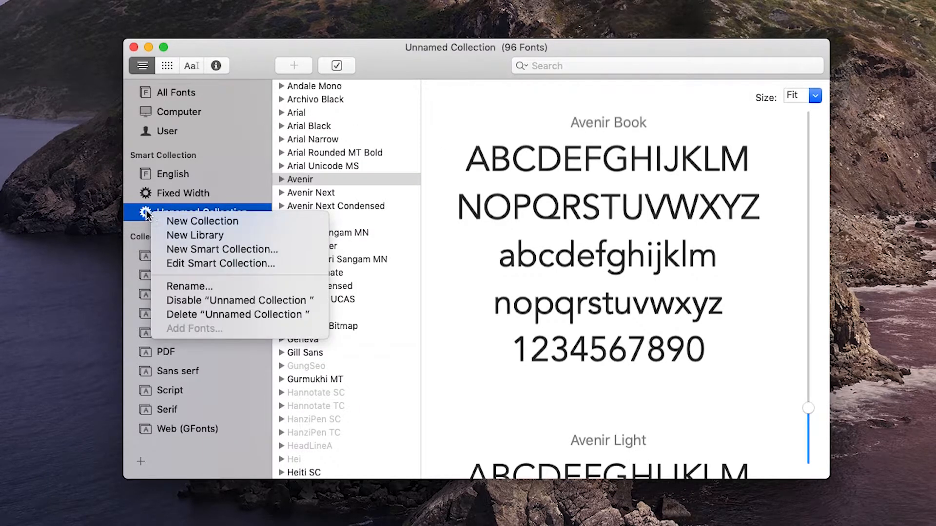
mouse_move(220, 264)
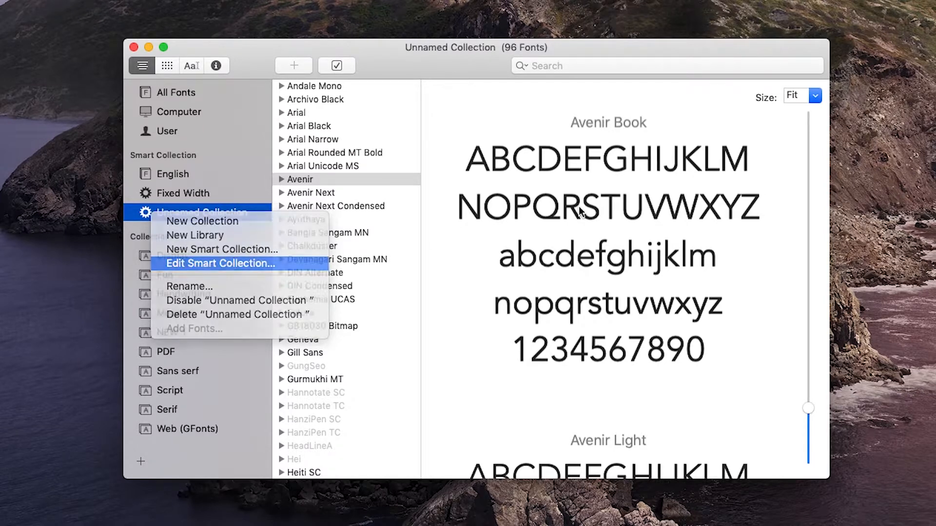
left_click(220, 264)
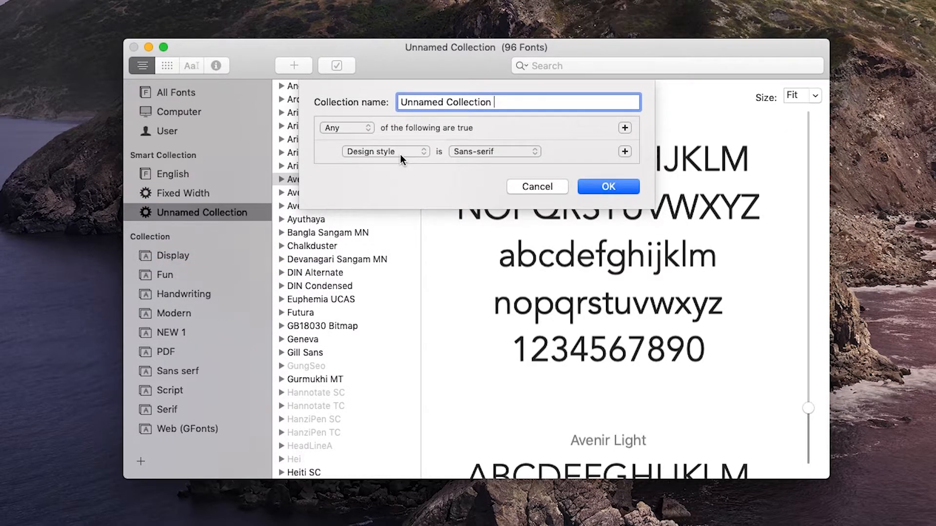
left_click(384, 151)
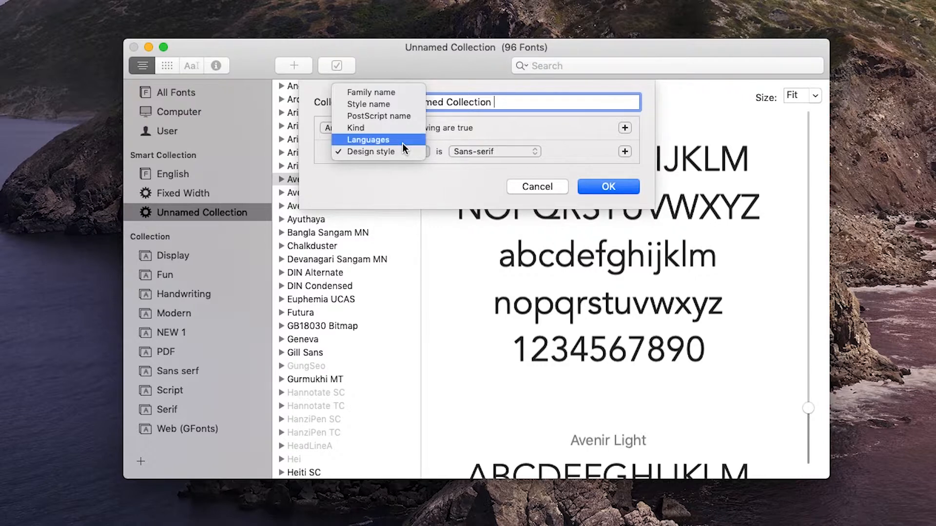
left_click(367, 140)
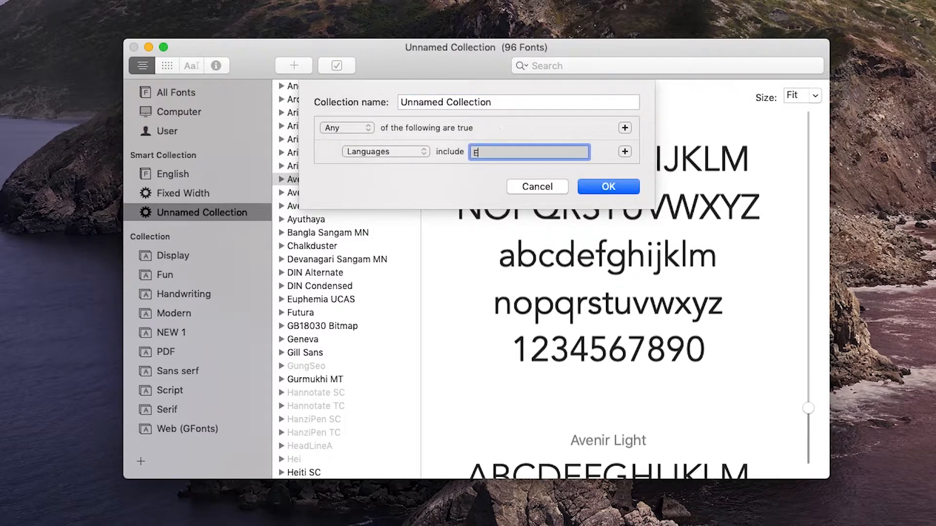
type("nglish")
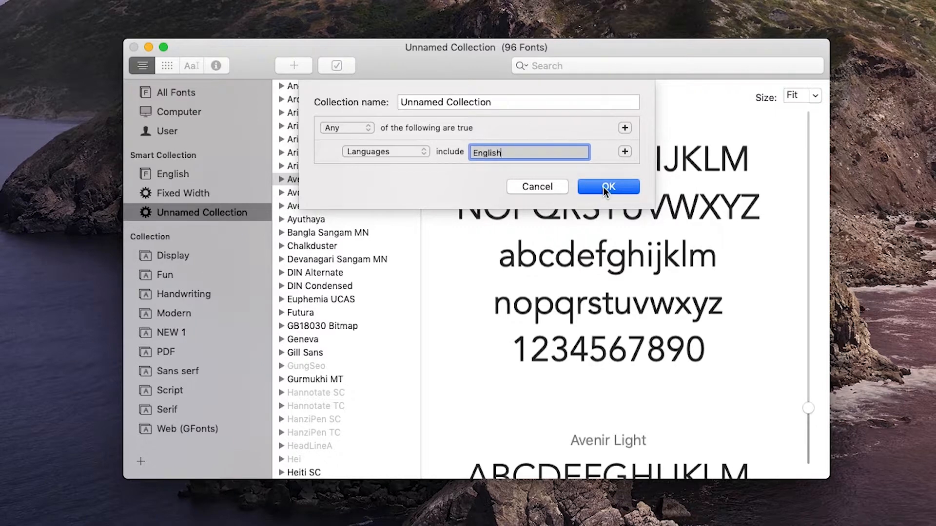
left_click(609, 187)
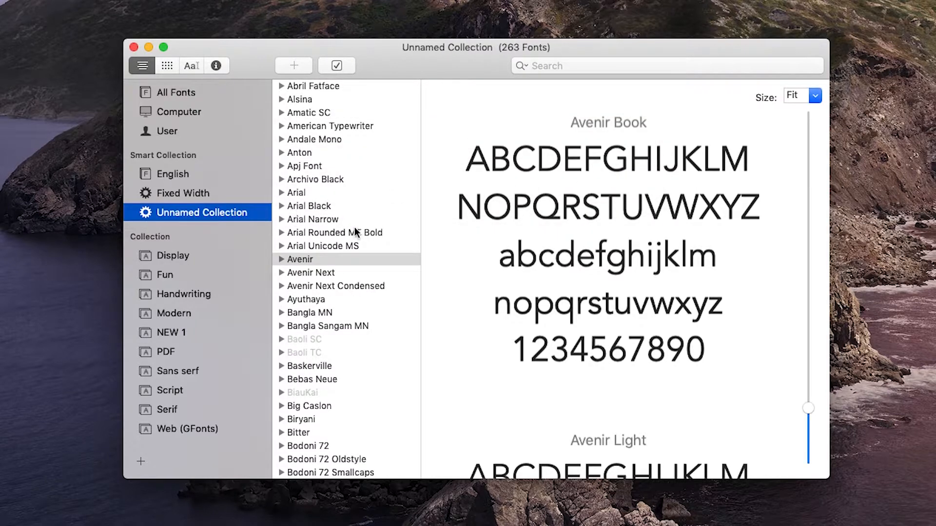
View the Handwriting collection, then select the Unnamed Collection for removal.
left_click(183, 294)
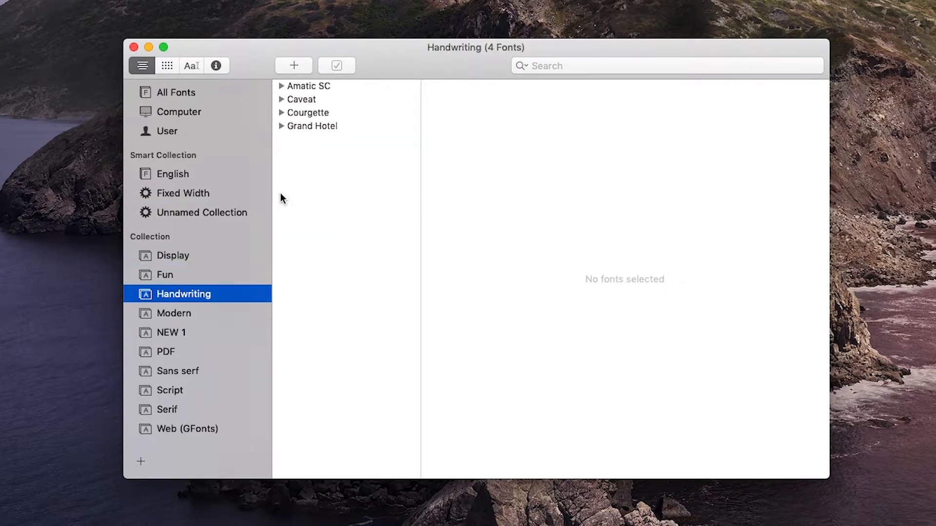
left_click(183, 193)
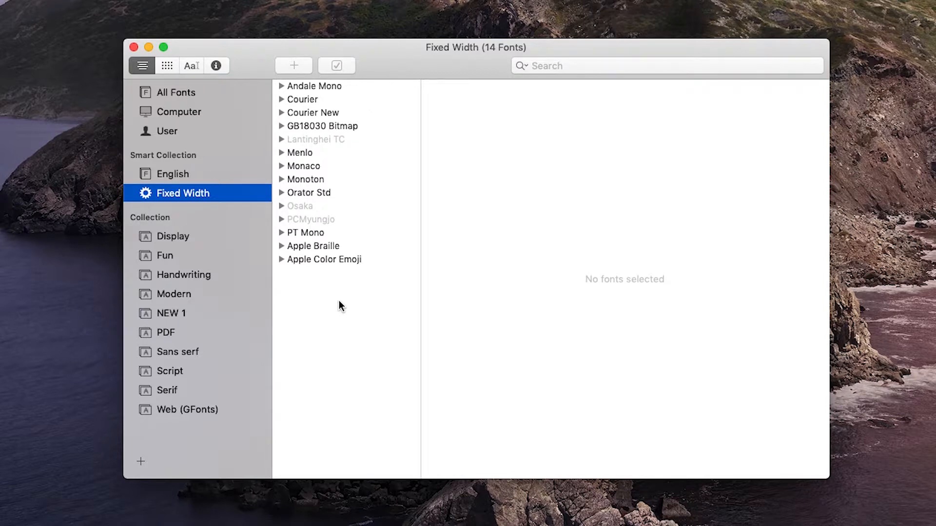
mouse_move(159, 140)
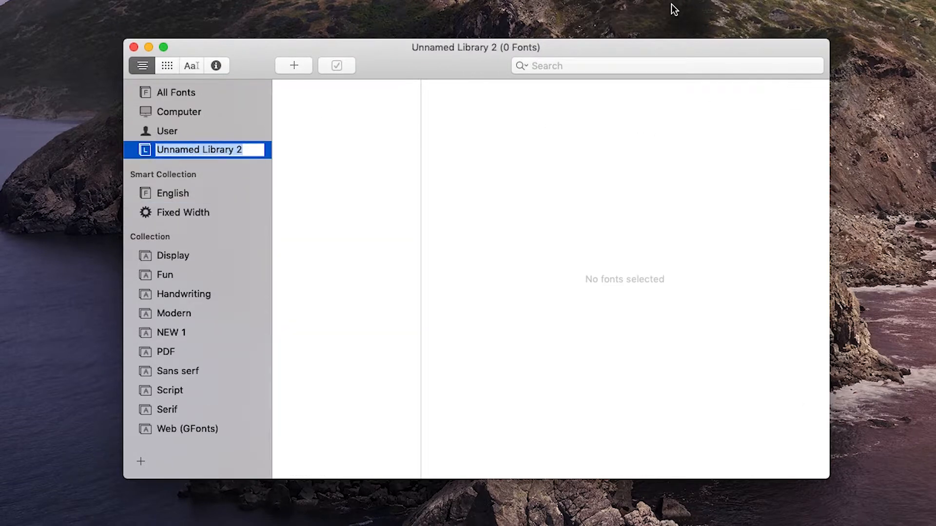
Name the library POSTER, then confirm removing it permanently.
type("POSTER")
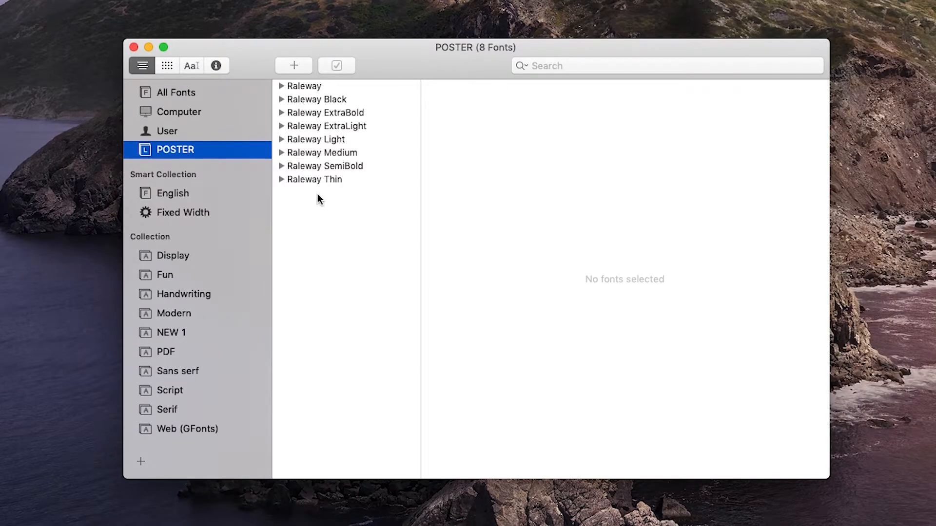
mouse_move(327, 189)
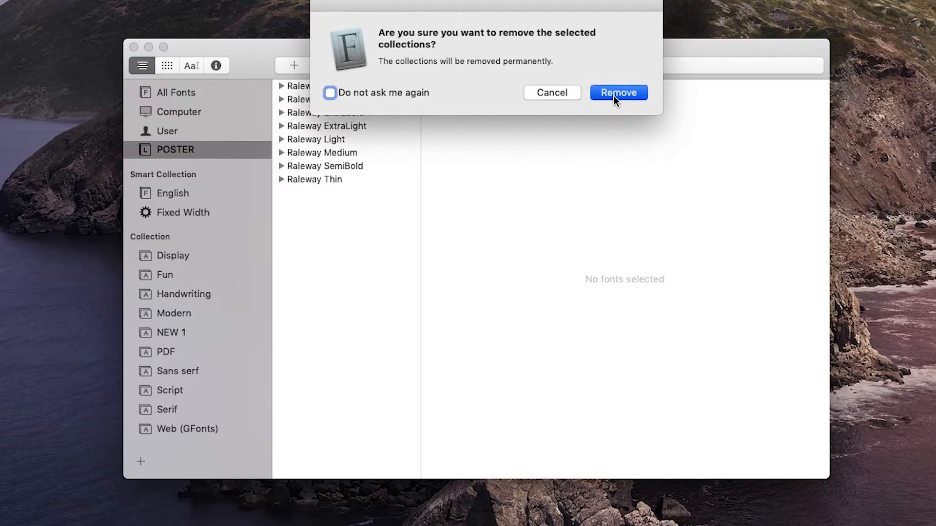
left_click(619, 92)
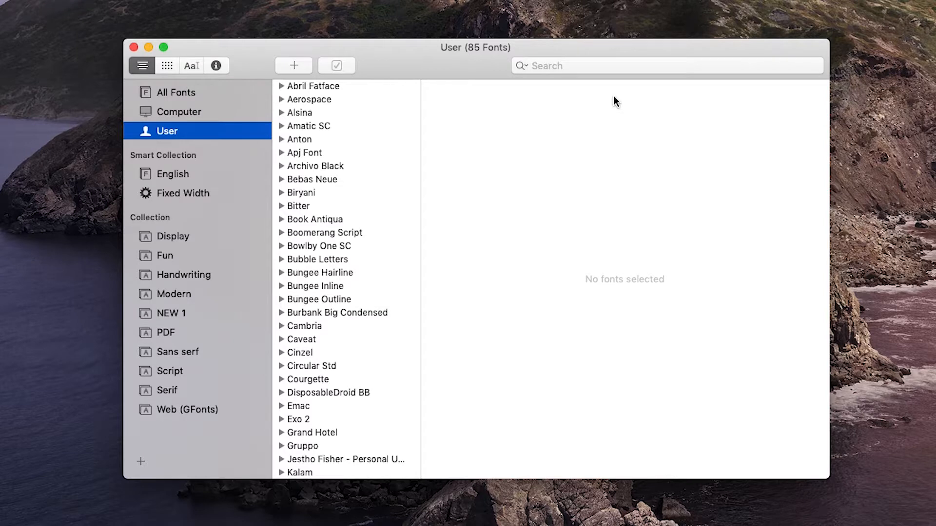
mouse_move(177, 403)
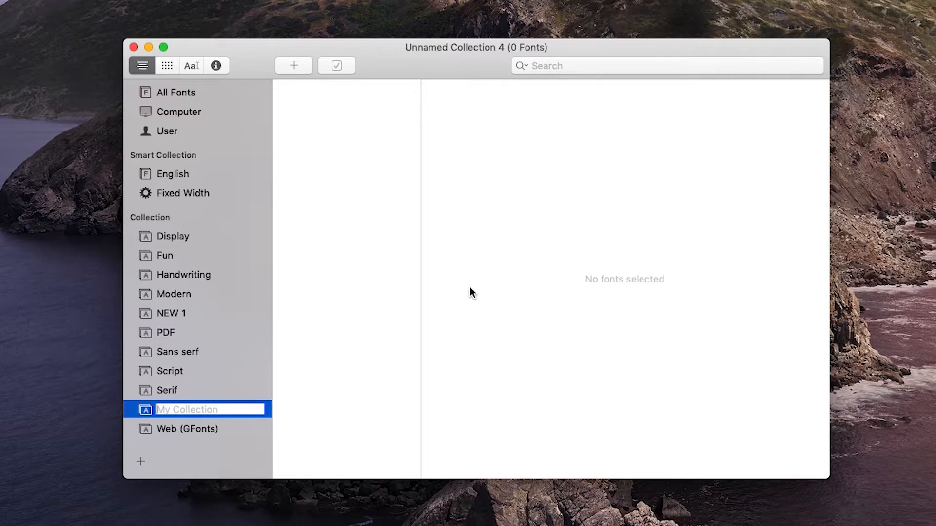
Name the new collection POSTER and drag Bitter from the user fonts into it.
type("POST")
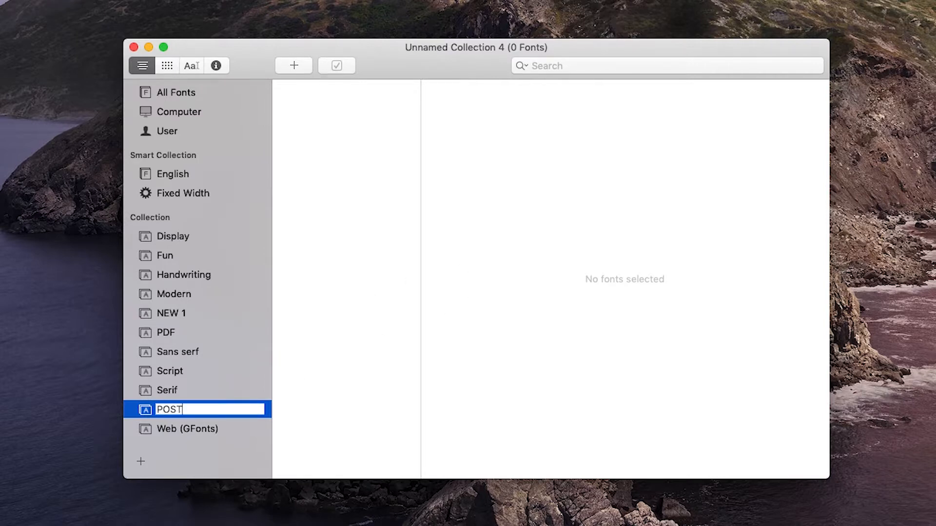
left_click(175, 93)
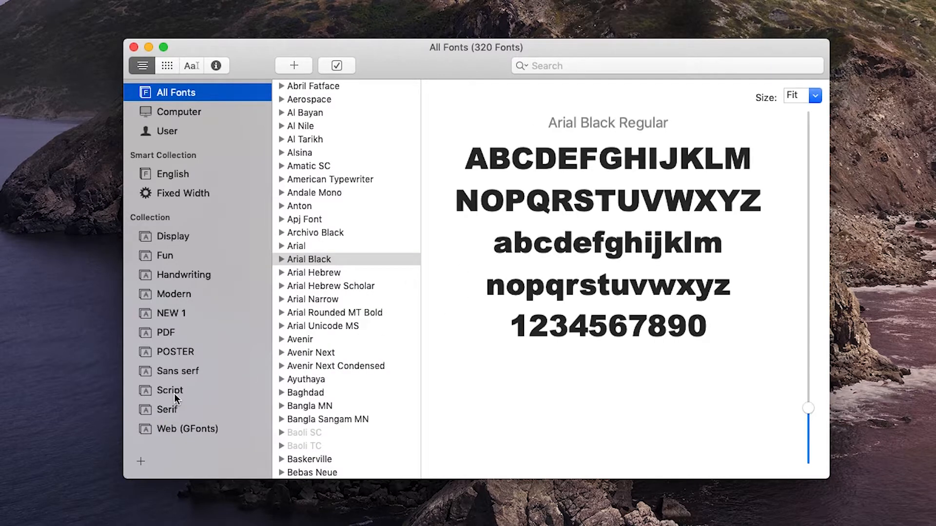
left_click(175, 352)
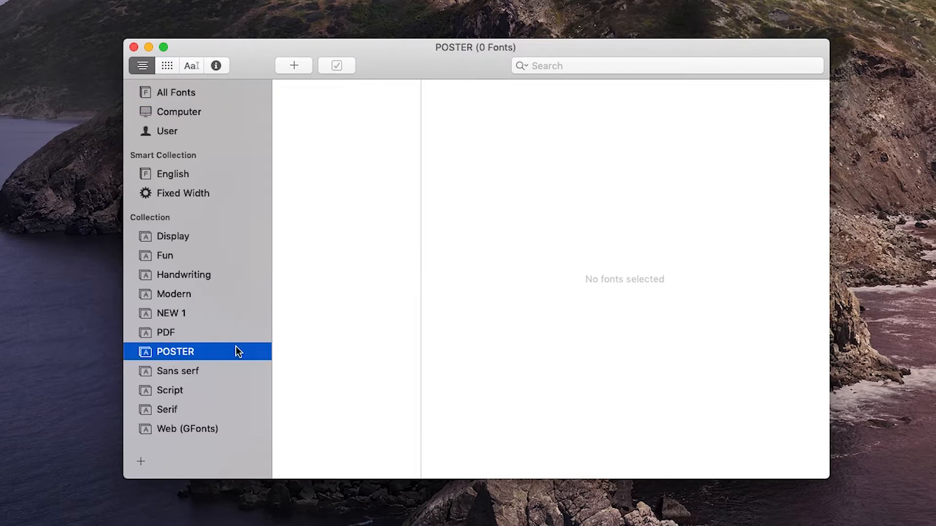
left_click(168, 131)
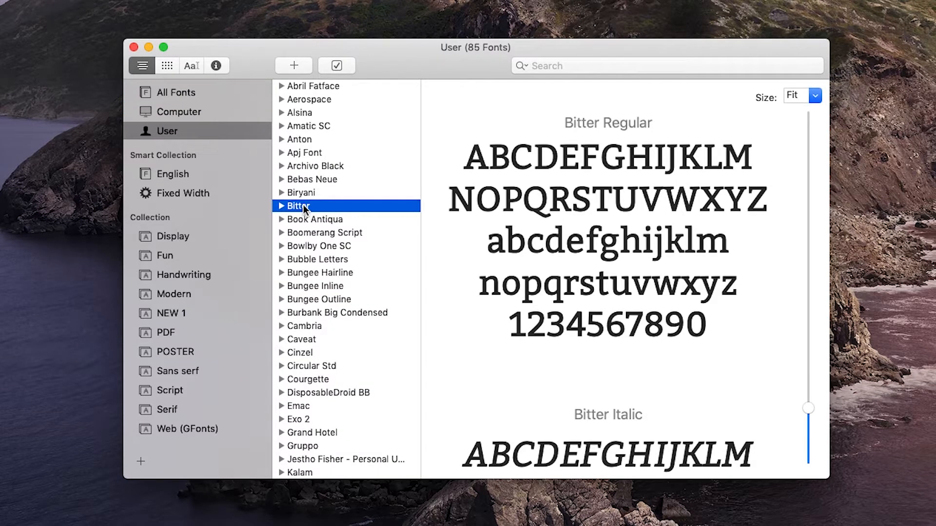
left_click(175, 352)
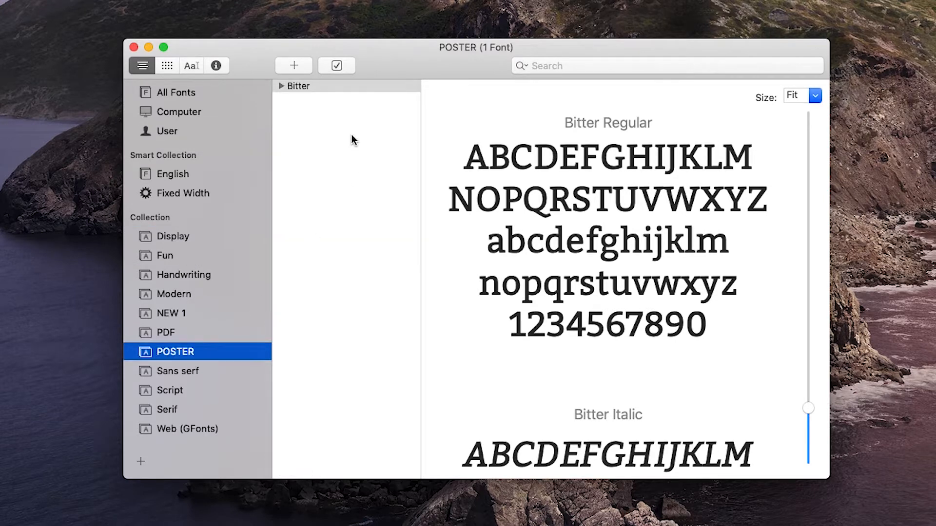
Preview Bitter's Regular and Italic samples inside the POSTER collection.
left_click(298, 86)
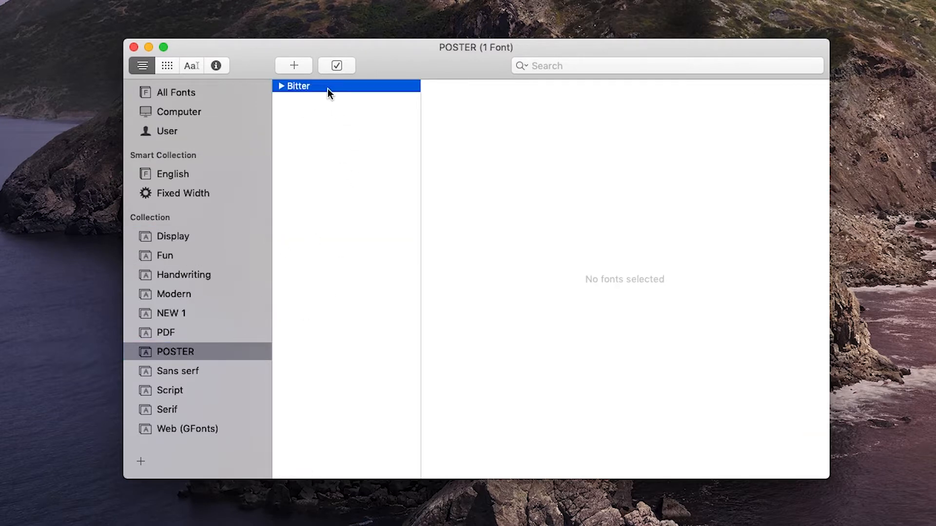
left_click(298, 87)
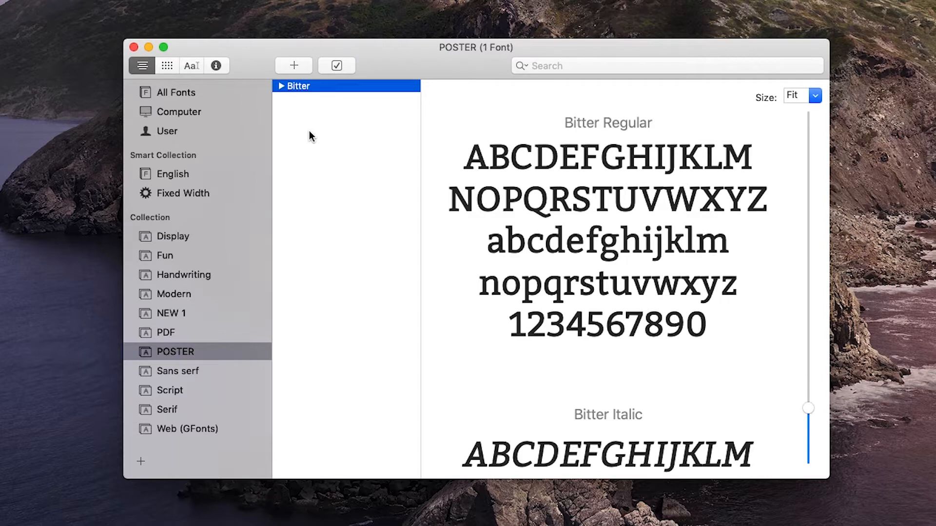
mouse_move(344, 126)
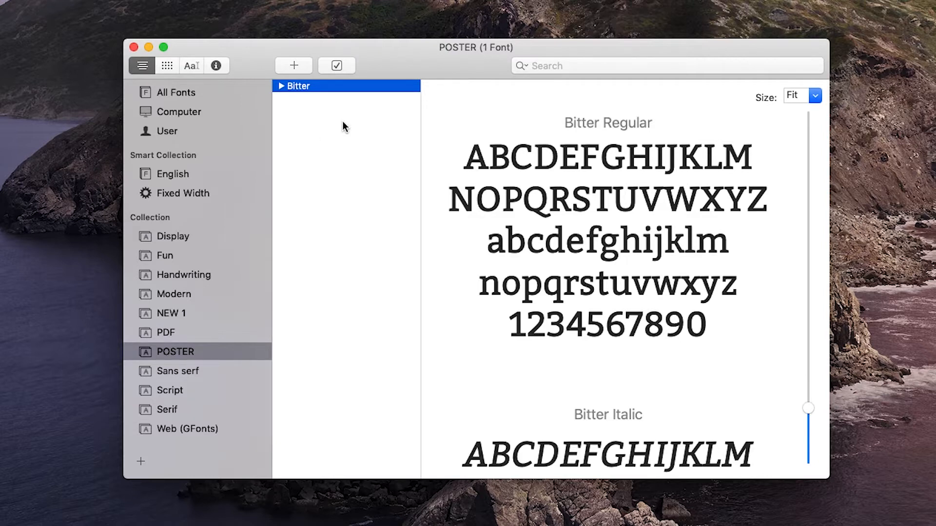
mouse_move(204, 384)
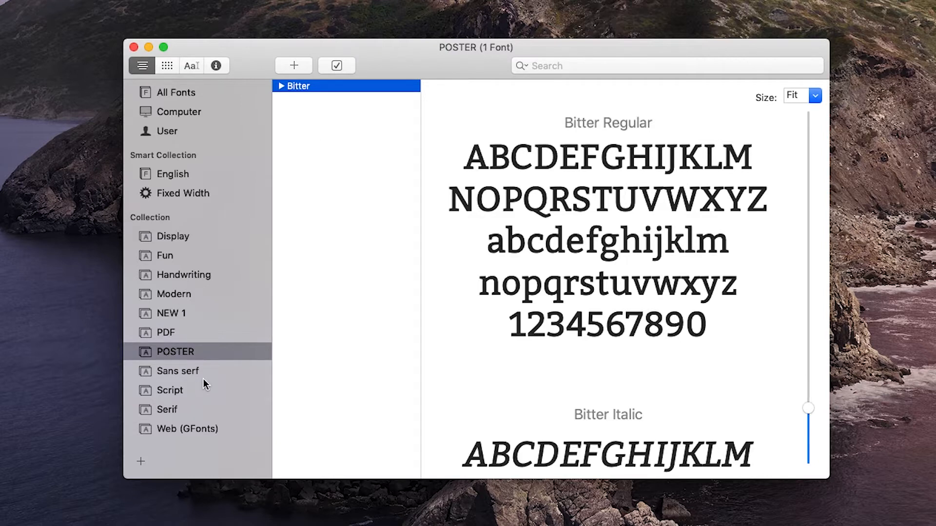
mouse_move(160, 355)
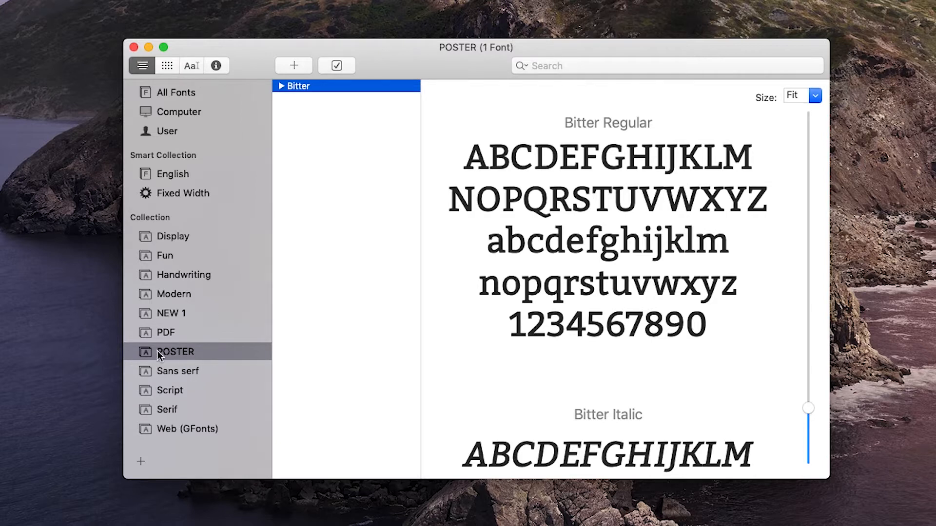
mouse_move(378, 219)
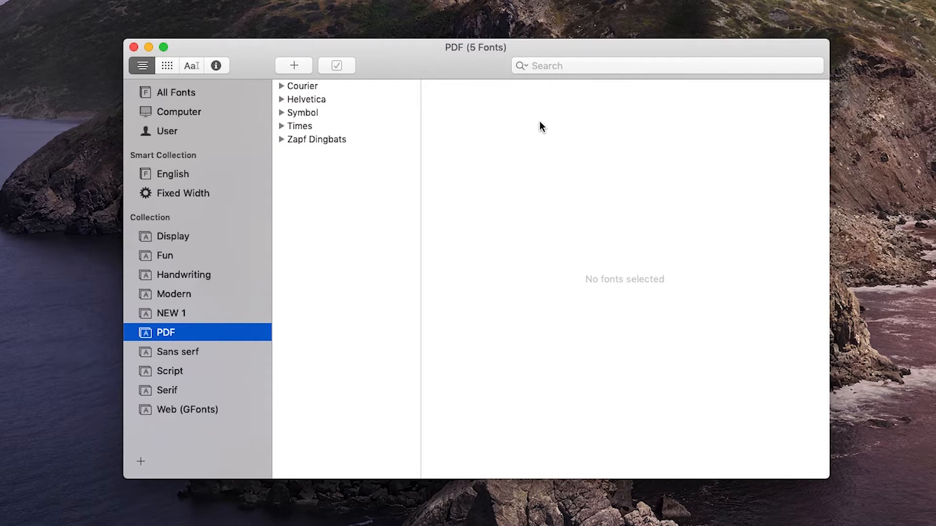
mouse_move(353, 168)
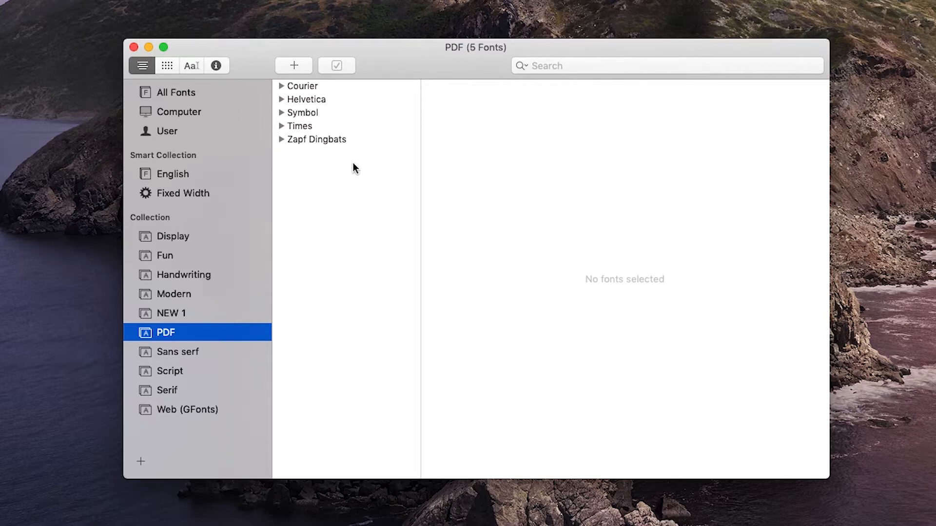
Return to All Fonts, listing all 320 fonts with Bitter still previewed.
left_click(175, 92)
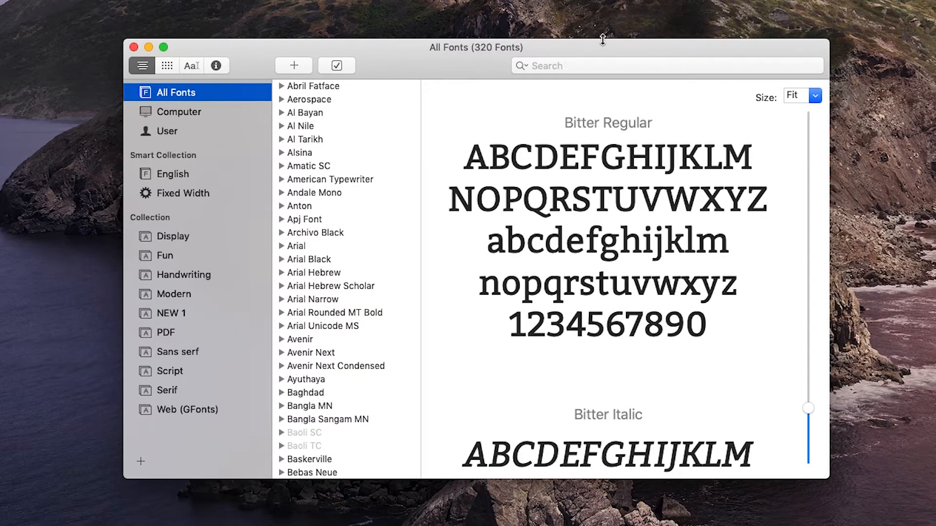